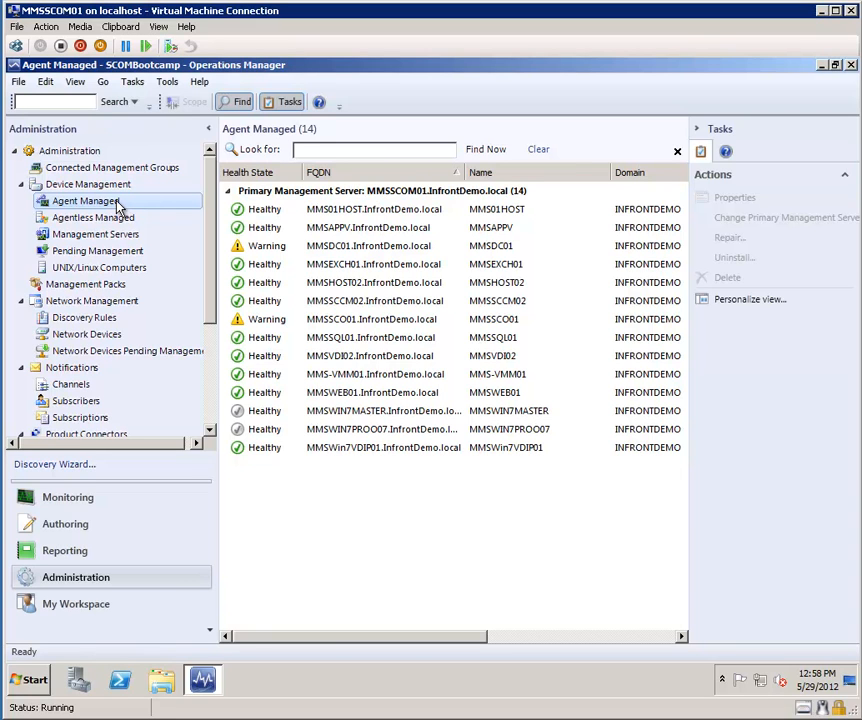
{"action": "mouse_move", "coordinate": [118, 138]}
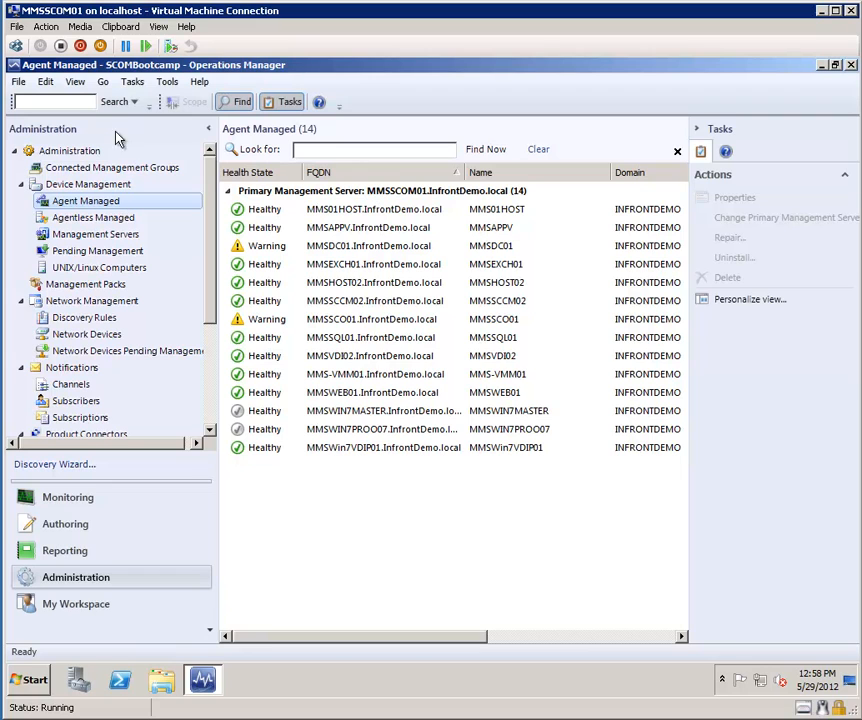
{"action": "mouse_move", "coordinate": [262, 78]}
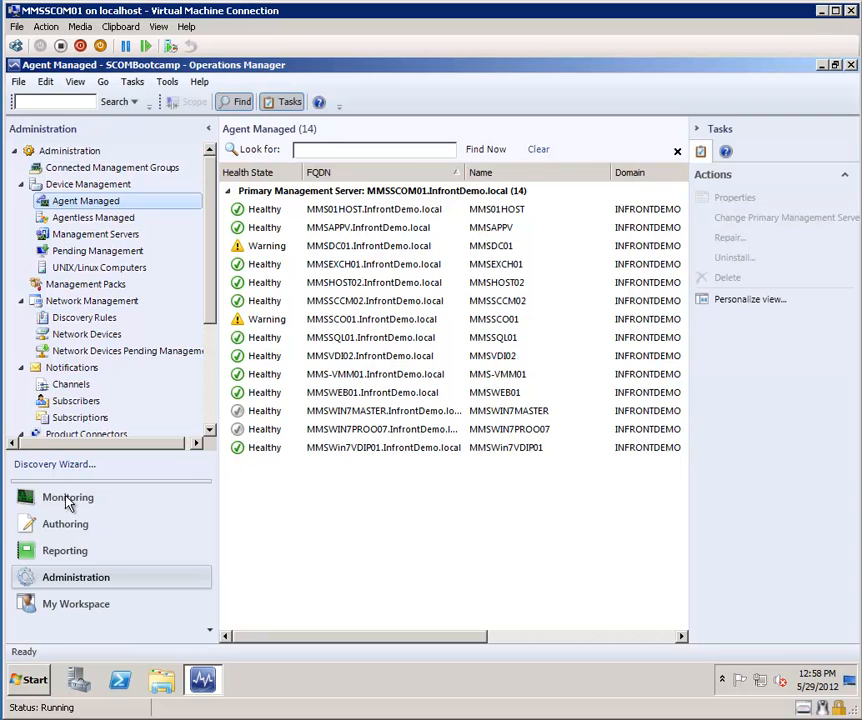
{"action": "mouse_move", "coordinate": [78, 504]}
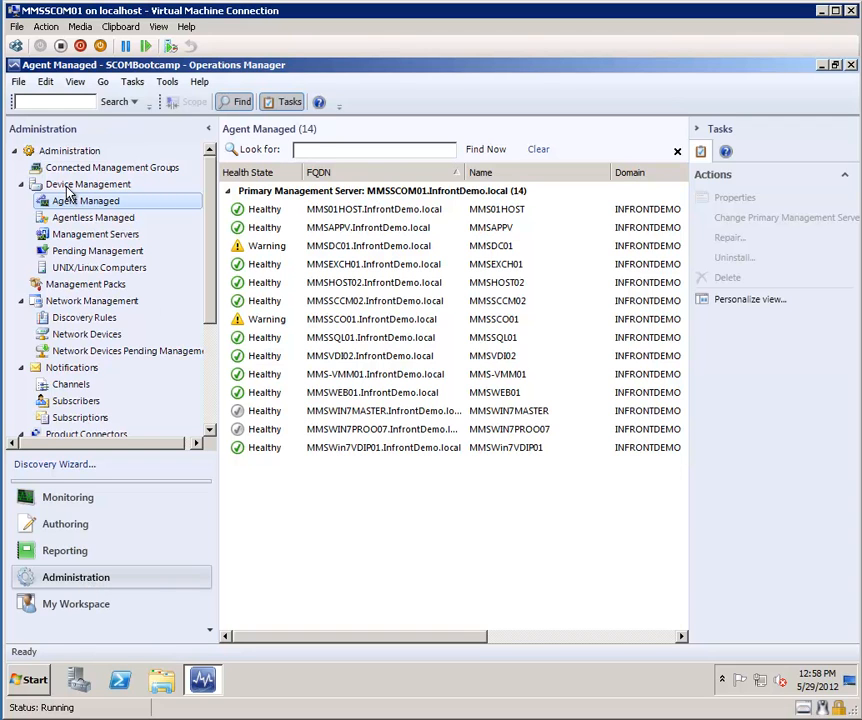
Launch the Discovery Wizard from the Device Management context menu with Windows computers selected
{"action": "right_click", "coordinate": [88, 184]}
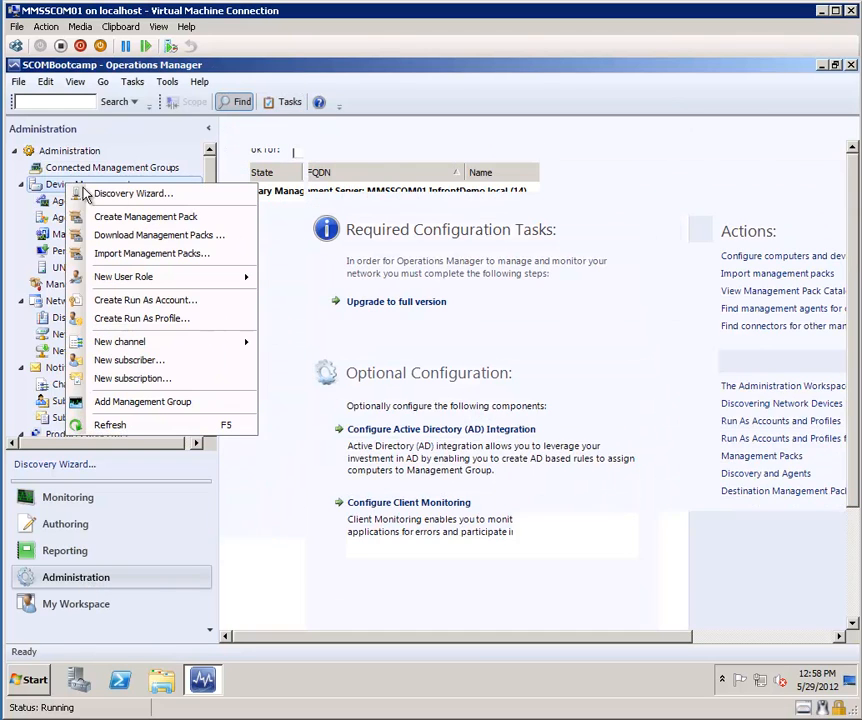
{"action": "left_click", "coordinate": [132, 192]}
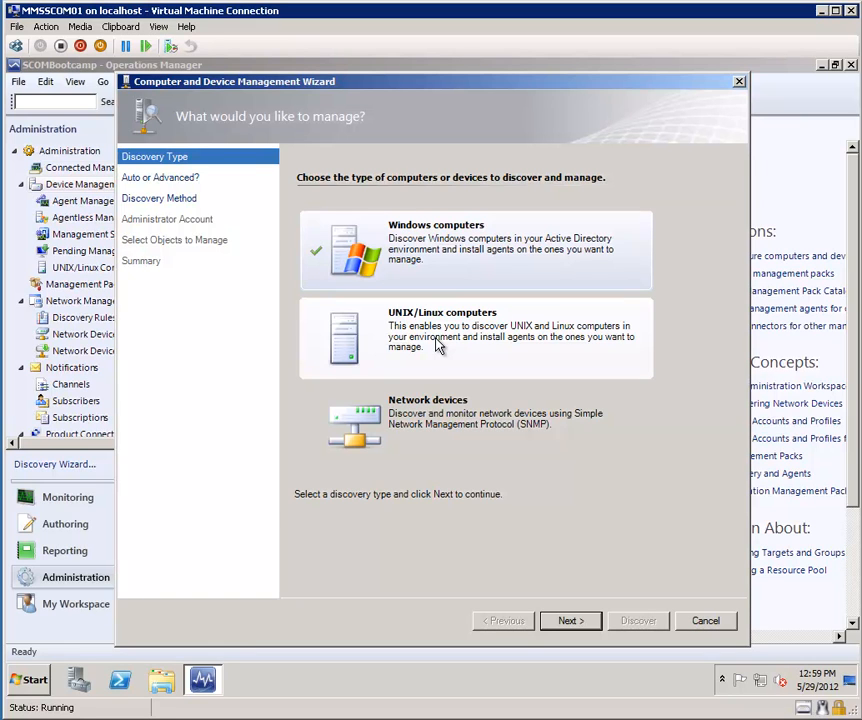
{"action": "mouse_move", "coordinate": [430, 344]}
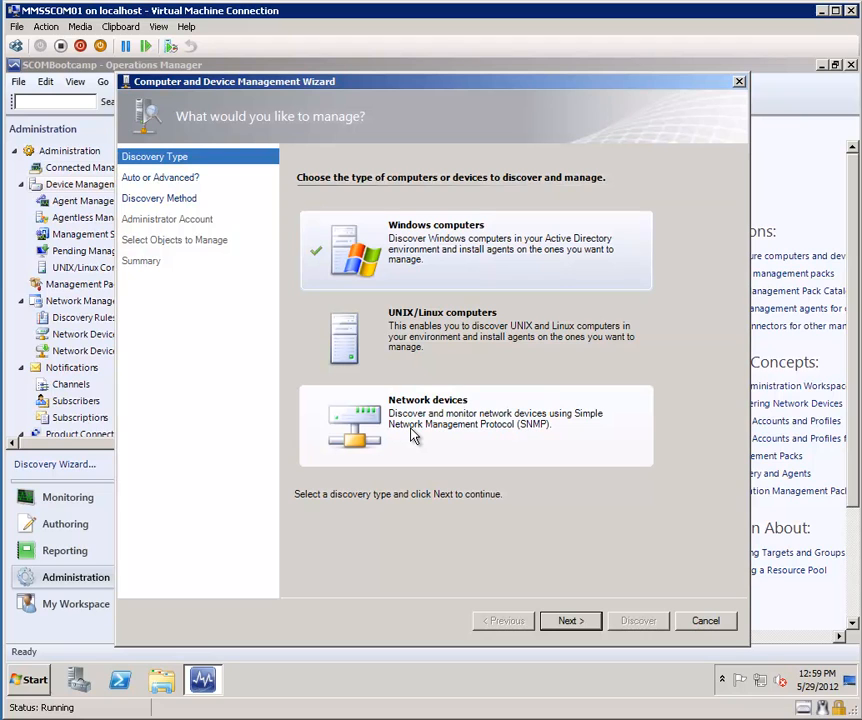
{"action": "mouse_move", "coordinate": [408, 440]}
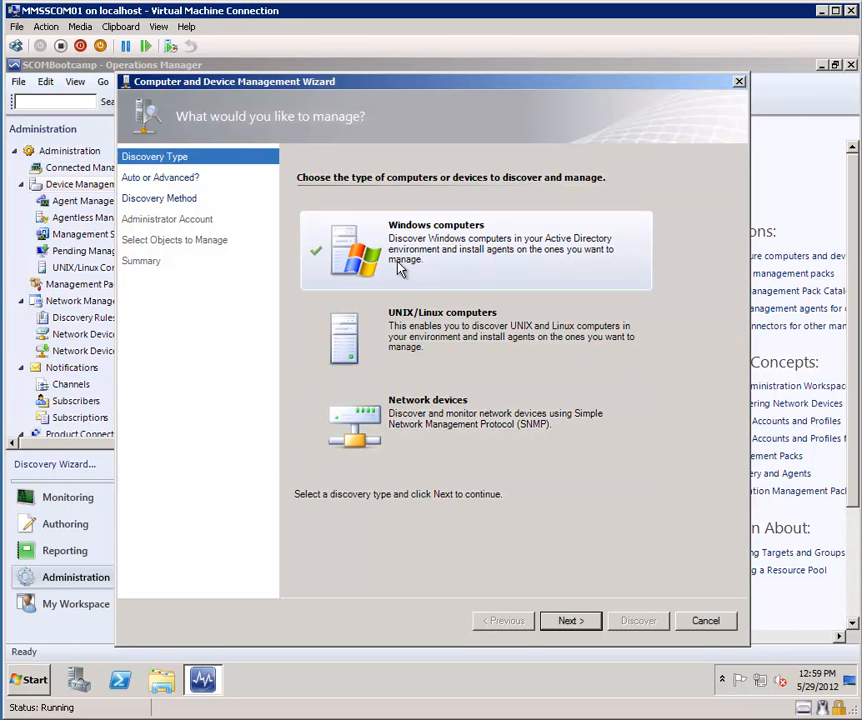
{"action": "mouse_move", "coordinate": [568, 620]}
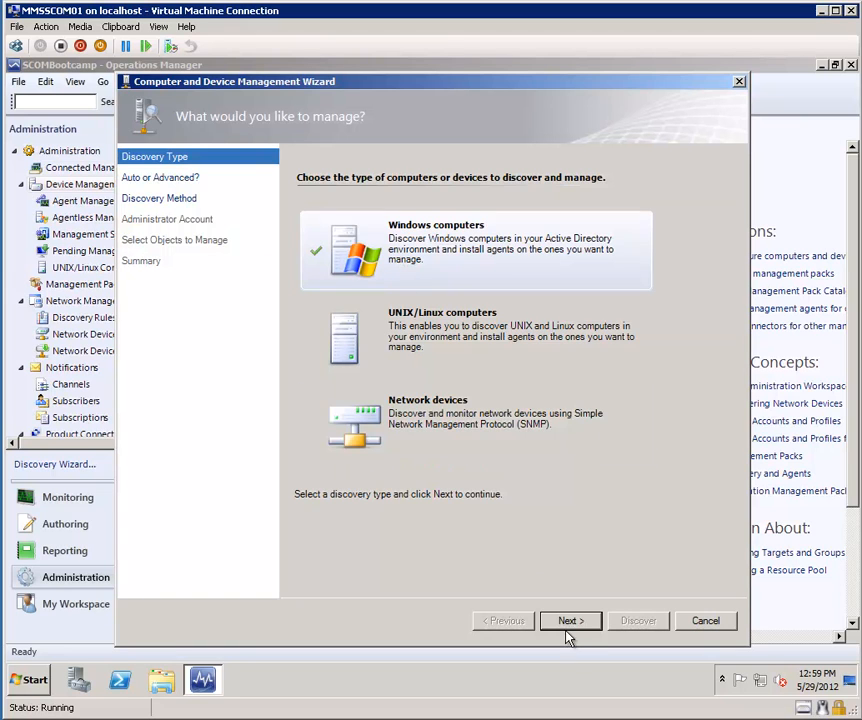
Keep Advanced discovery for Servers and Clients on the default management server and continue
{"action": "left_click", "coordinate": [570, 620]}
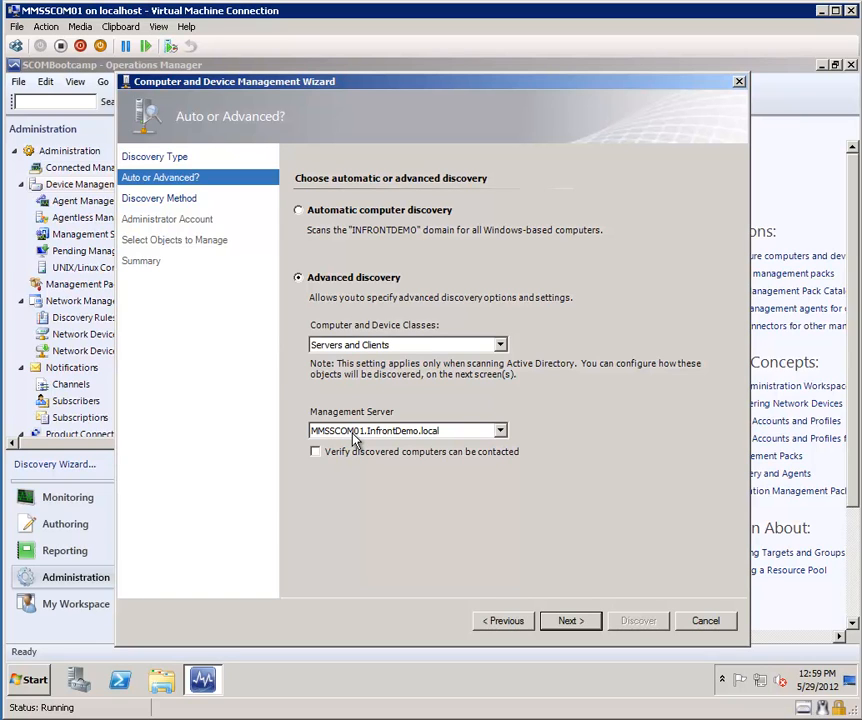
{"action": "mouse_move", "coordinate": [348, 440]}
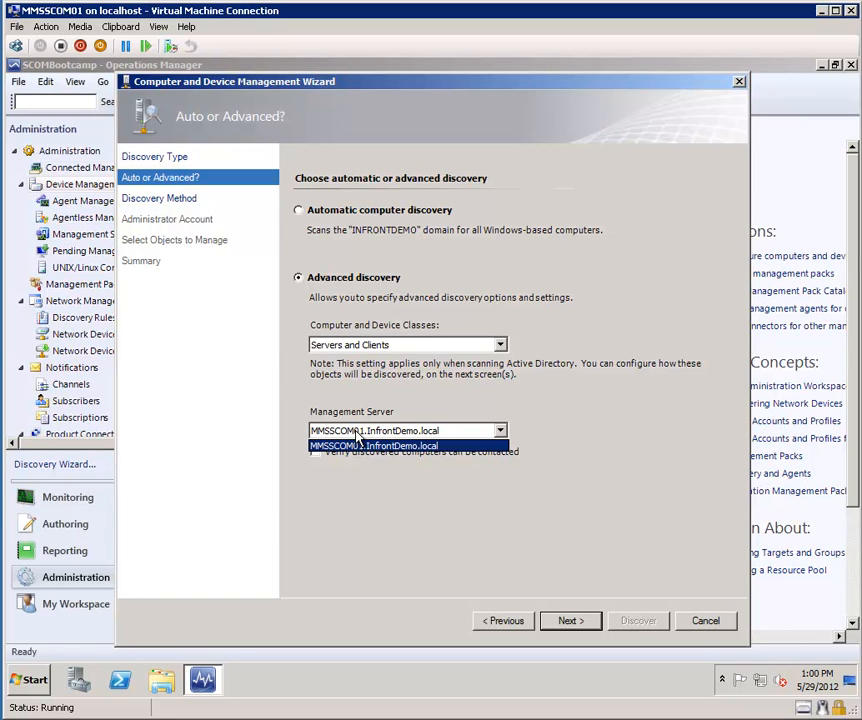
{"action": "mouse_move", "coordinate": [360, 440]}
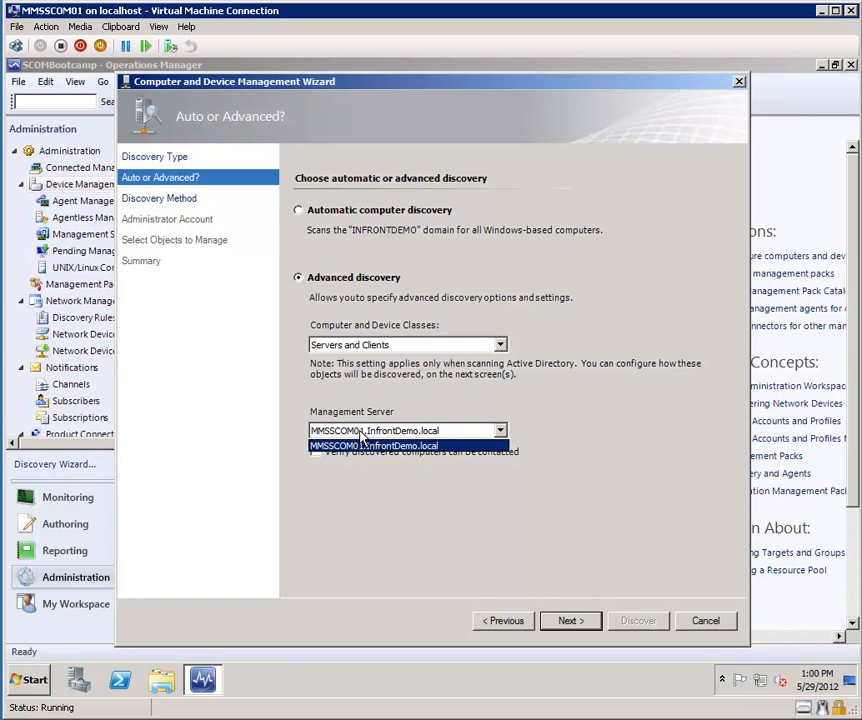
{"action": "left_click", "coordinate": [404, 444]}
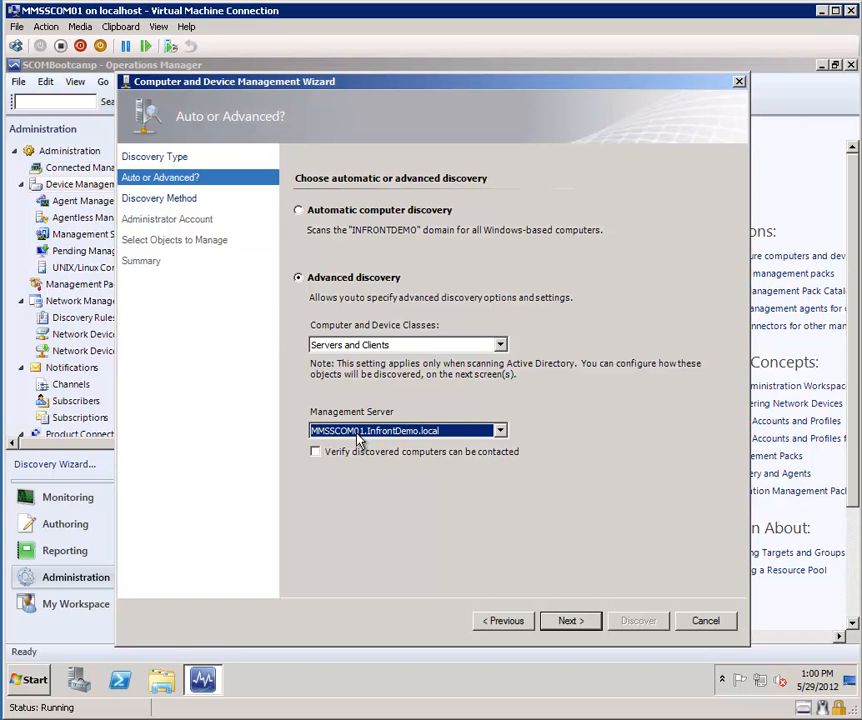
{"action": "mouse_move", "coordinate": [358, 442]}
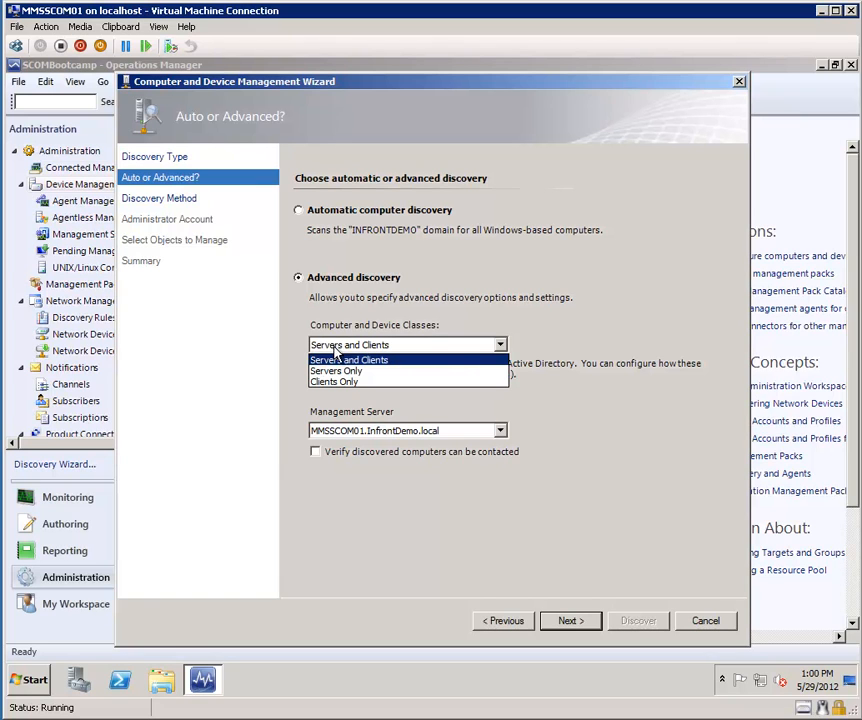
{"action": "mouse_move", "coordinate": [336, 370]}
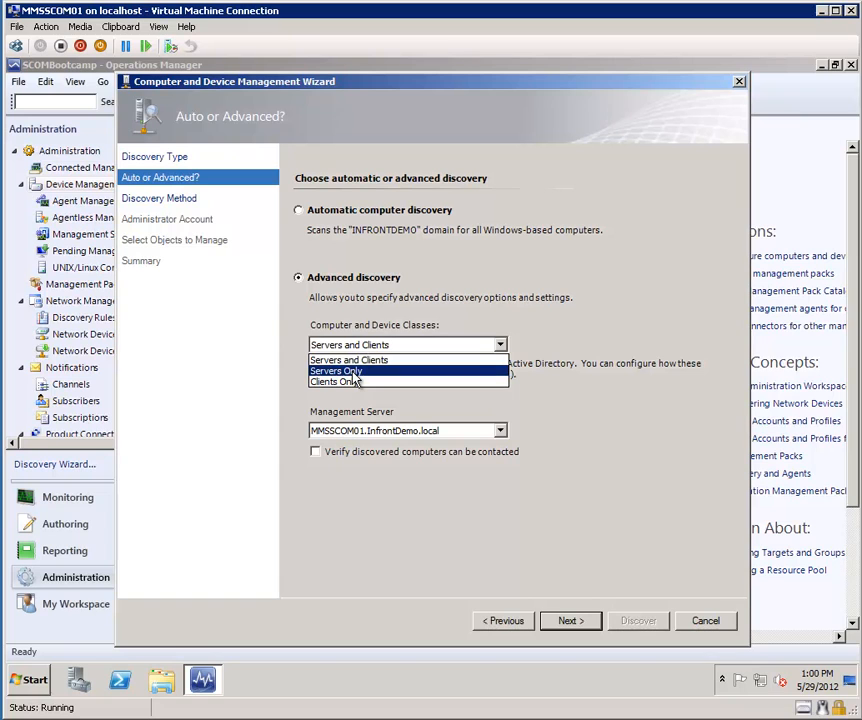
{"action": "mouse_move", "coordinate": [348, 382]}
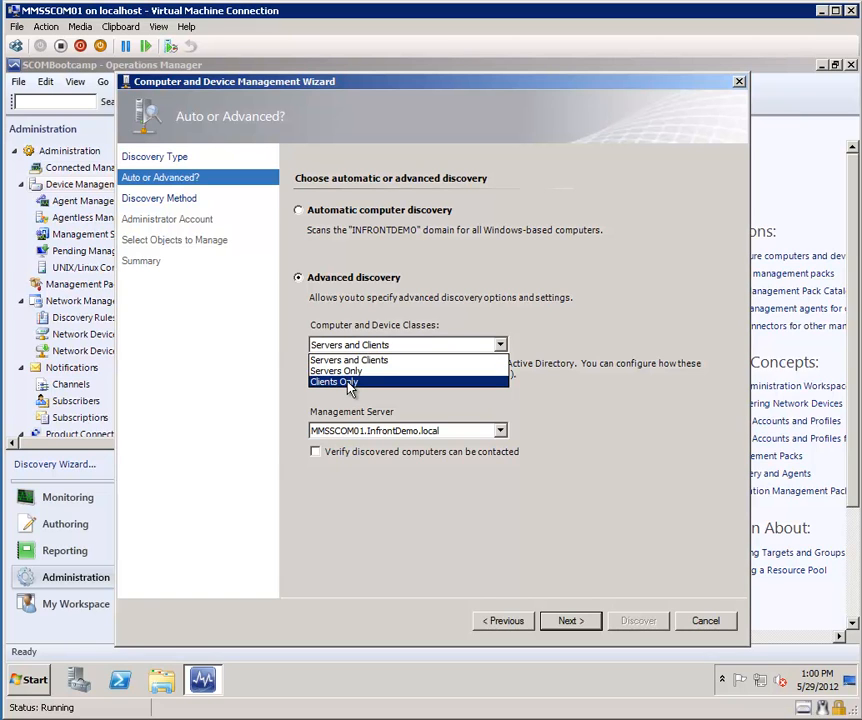
{"action": "left_click", "coordinate": [348, 360]}
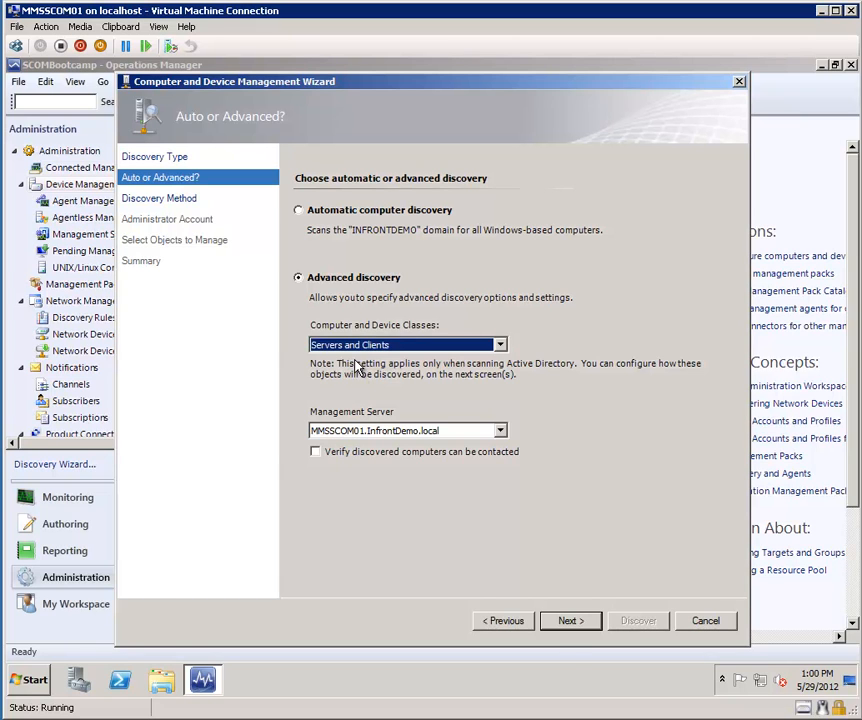
{"action": "left_click", "coordinate": [570, 620]}
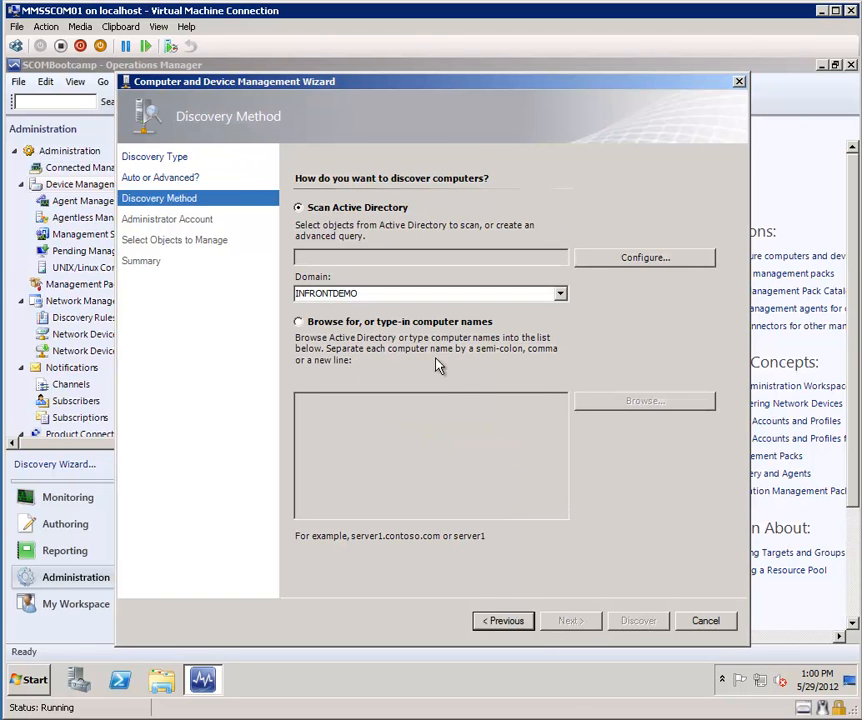
{"action": "mouse_move", "coordinate": [344, 232]}
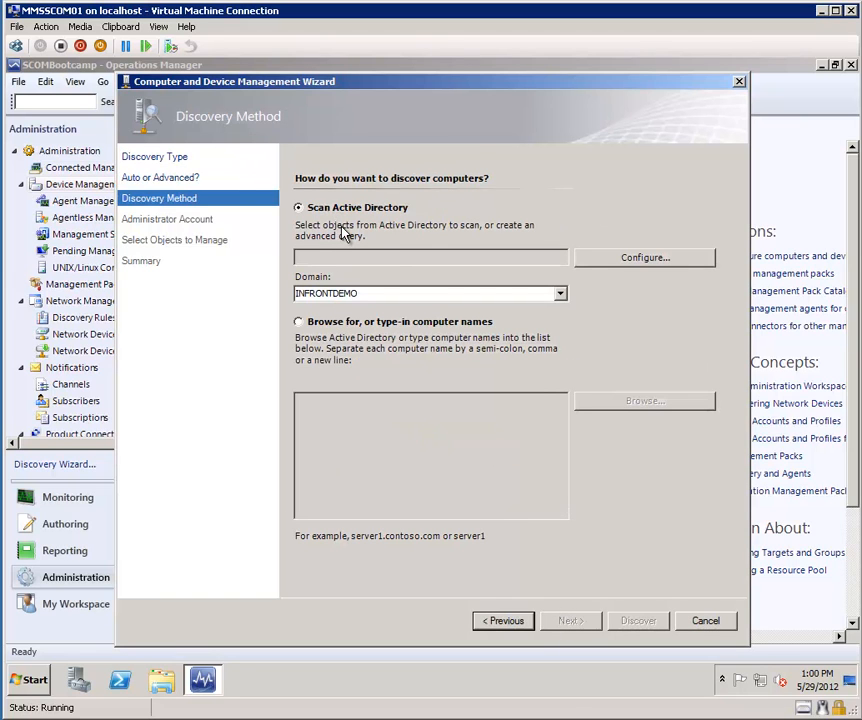
{"action": "mouse_move", "coordinate": [424, 236]}
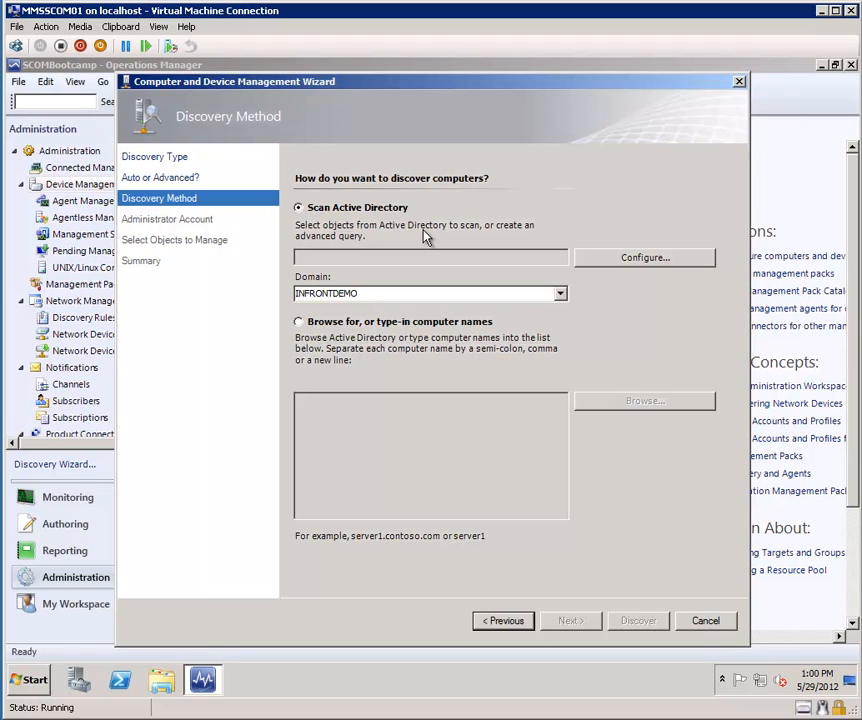
{"action": "mouse_move", "coordinate": [444, 238]}
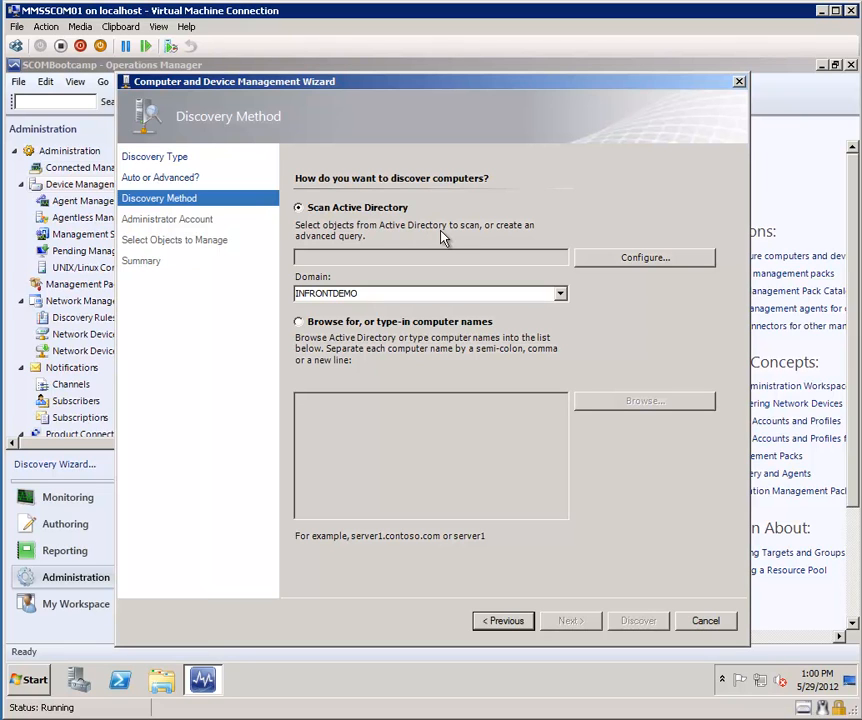
Configure the Active Directory query with computer name * and continue to Administrator Account
{"action": "left_click", "coordinate": [644, 256]}
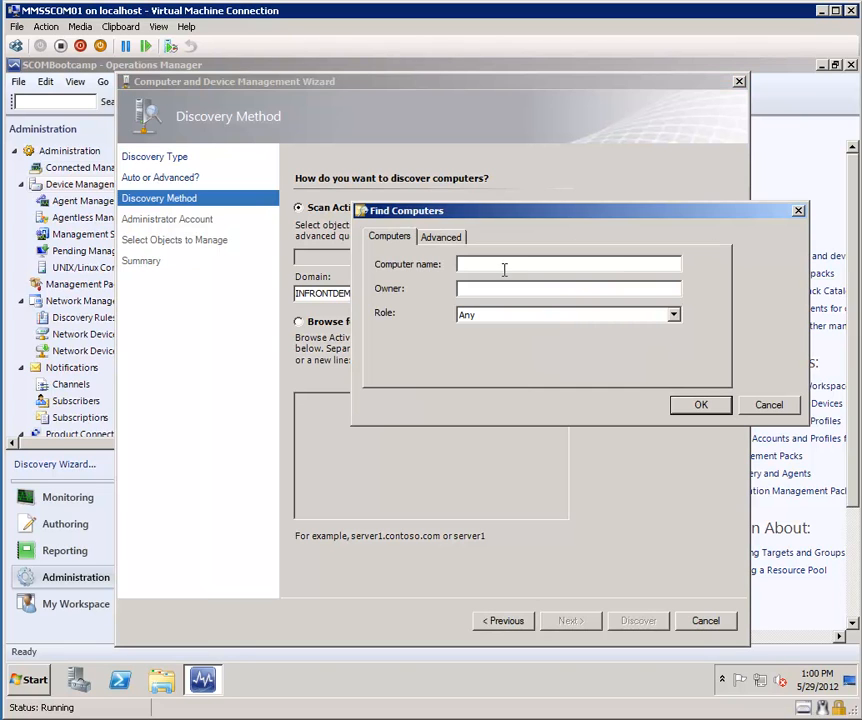
{"action": "type", "text": "*"}
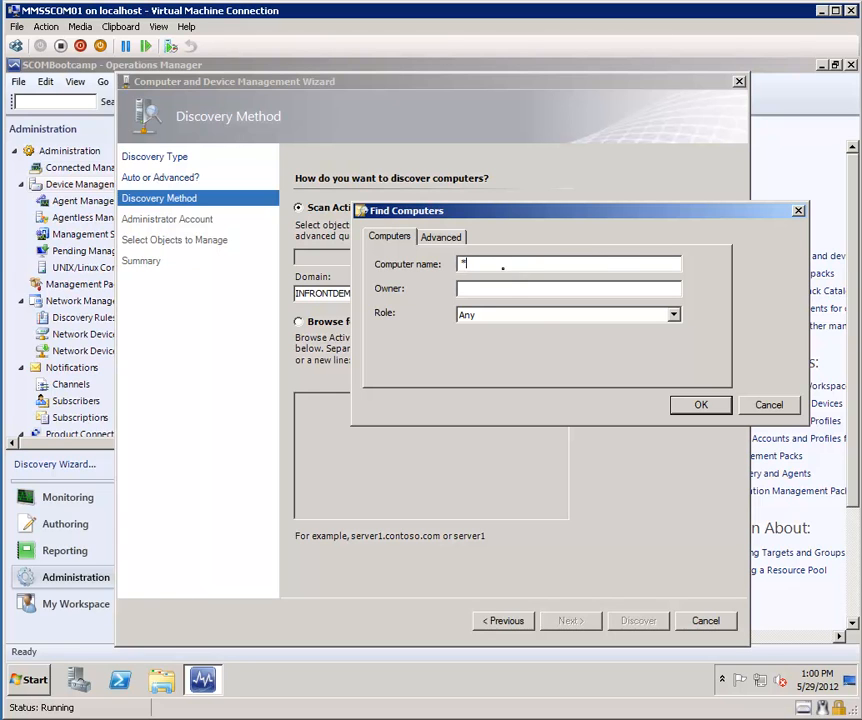
{"action": "left_click", "coordinate": [700, 404]}
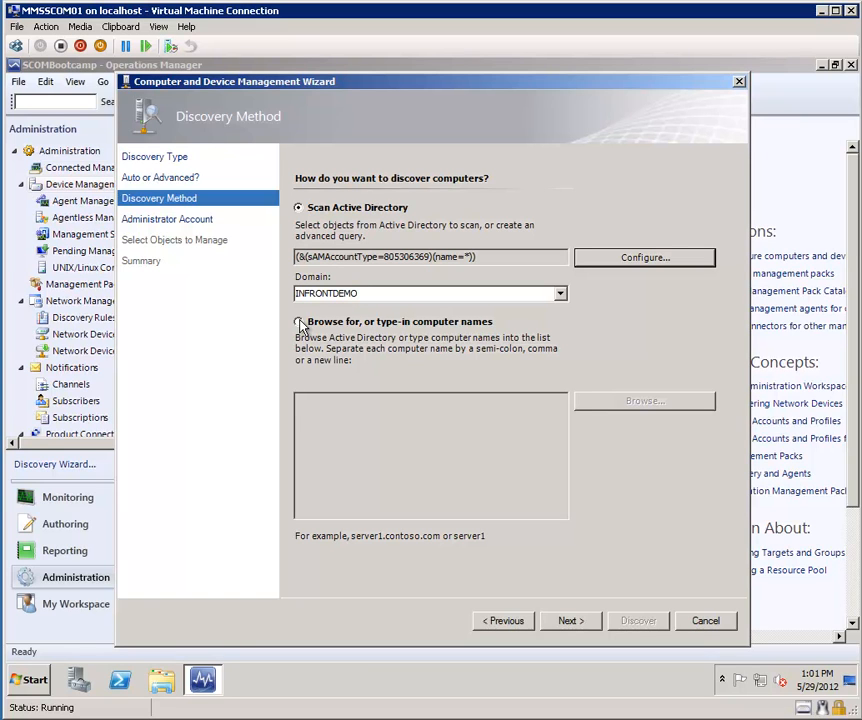
{"action": "mouse_move", "coordinate": [304, 328]}
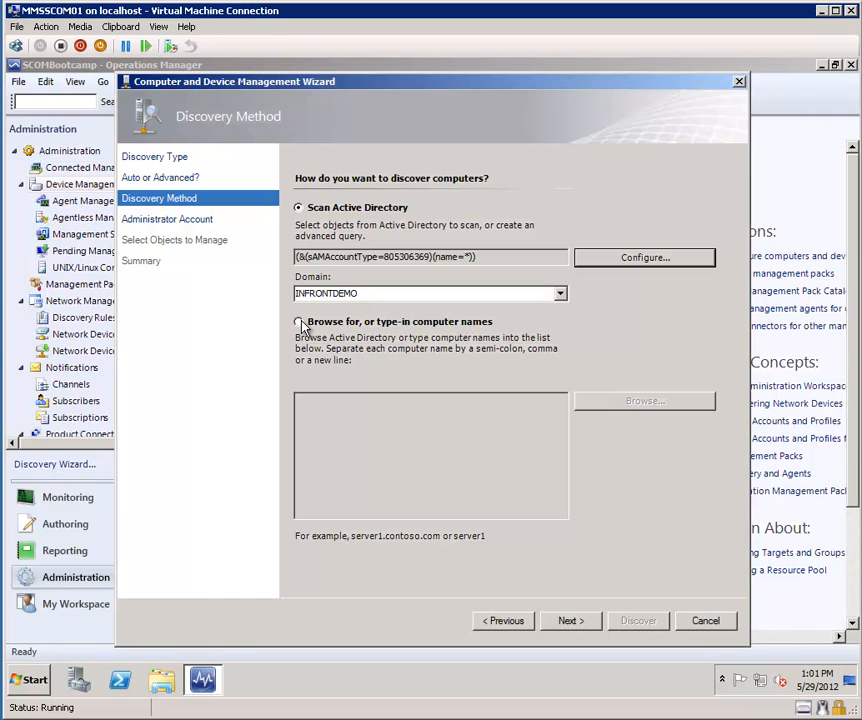
{"action": "mouse_move", "coordinate": [332, 340]}
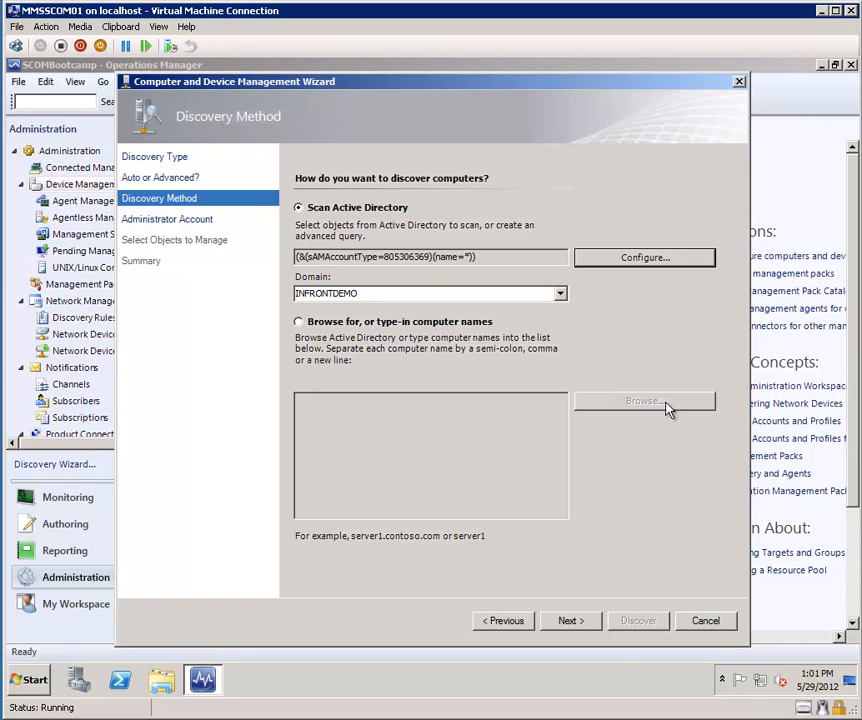
{"action": "left_click", "coordinate": [570, 620]}
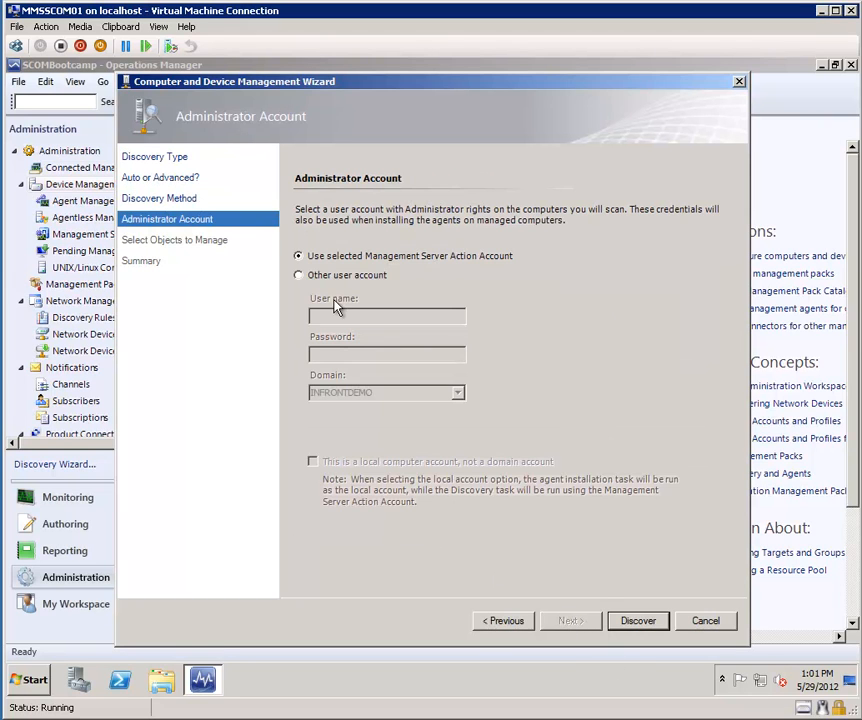
{"action": "mouse_move", "coordinate": [324, 284]}
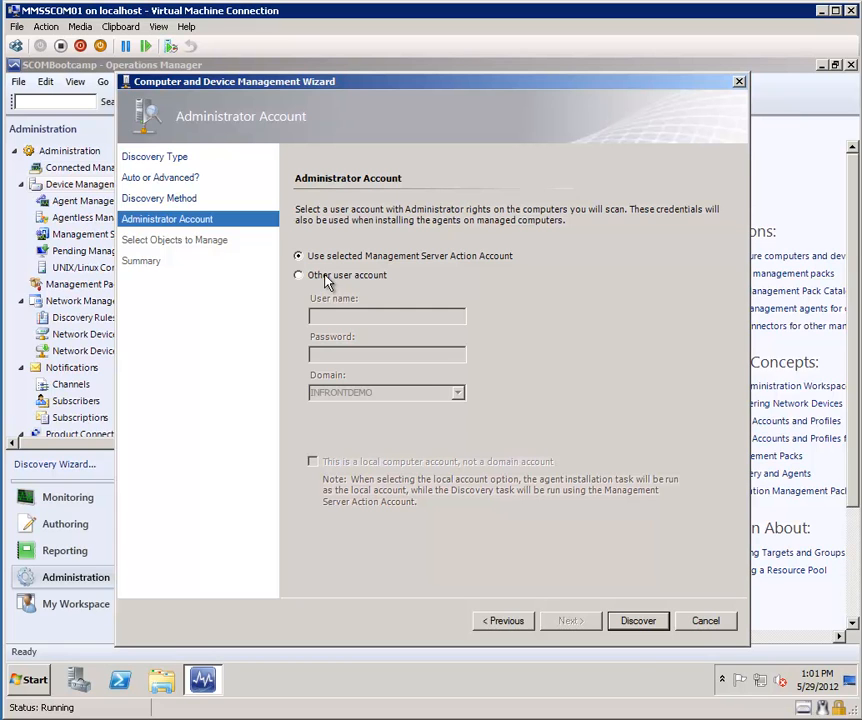
Use Other user account 'administrator' for domain INFRONTDEMO and start discovery
{"action": "left_click", "coordinate": [298, 274]}
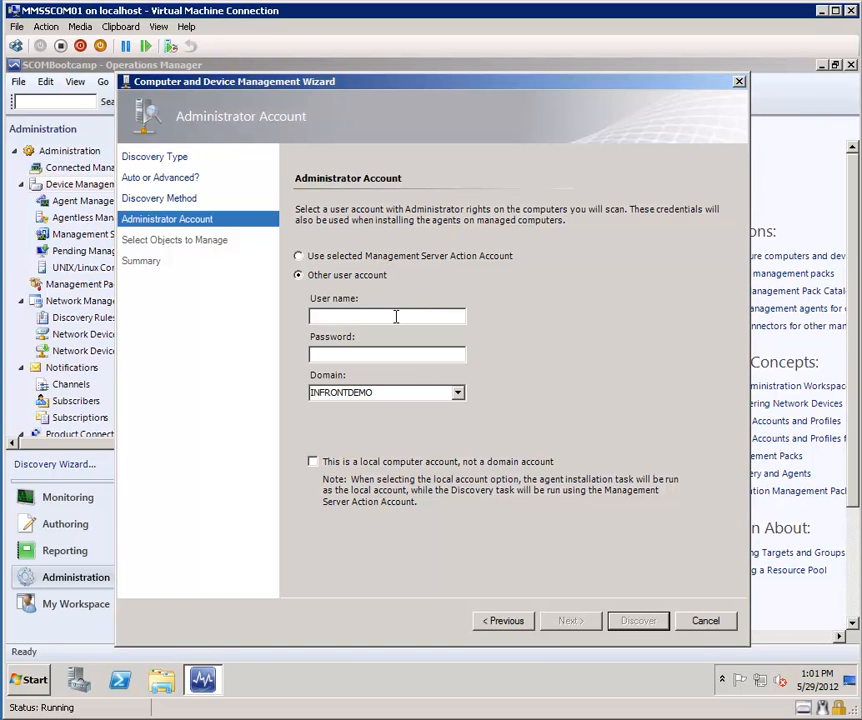
{"action": "type", "text": "administrator"}
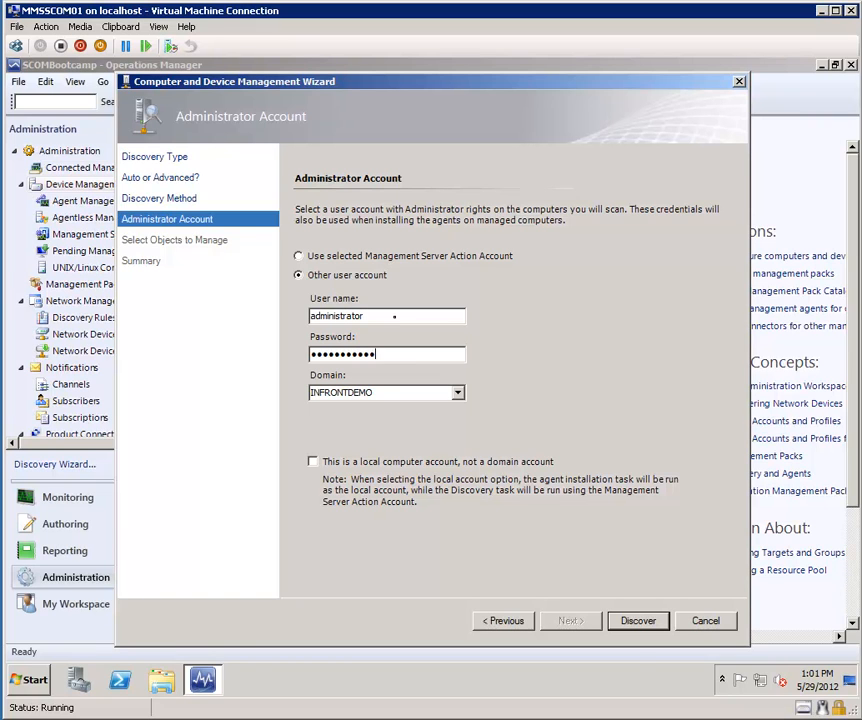
{"action": "left_click", "coordinate": [638, 620]}
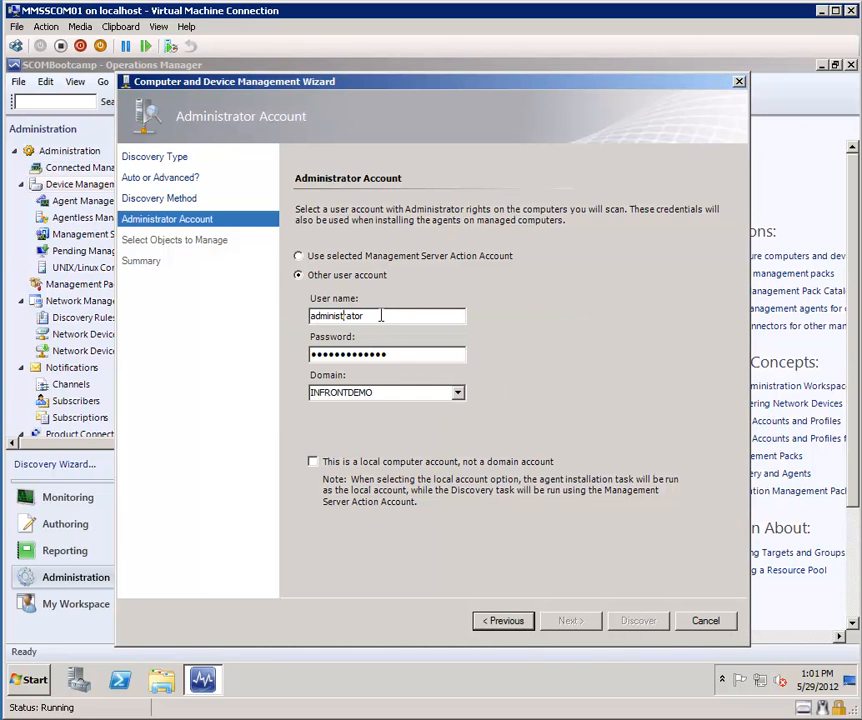
{"action": "mouse_move", "coordinate": [332, 332]}
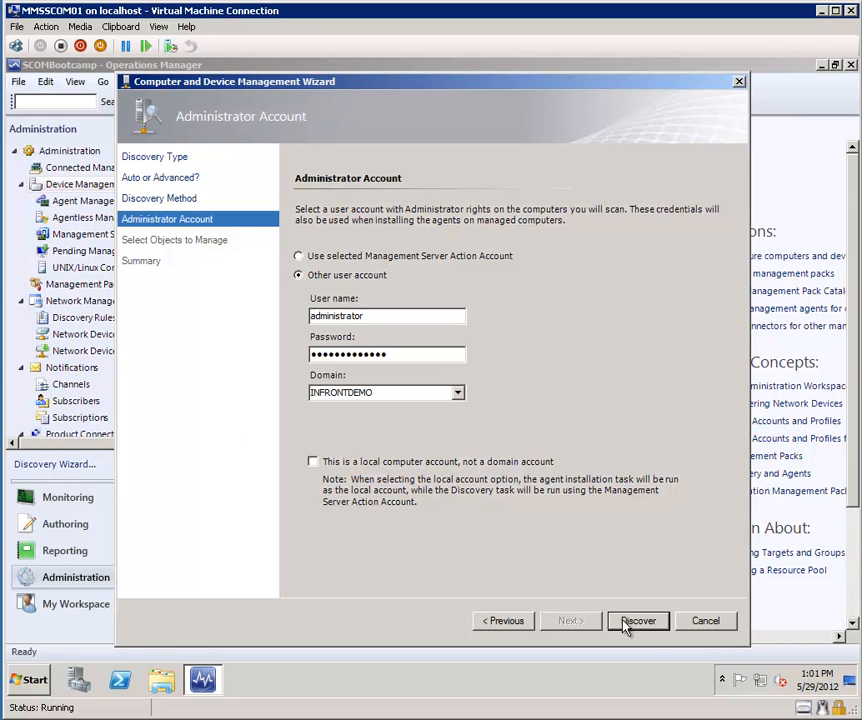
{"action": "left_click", "coordinate": [638, 620]}
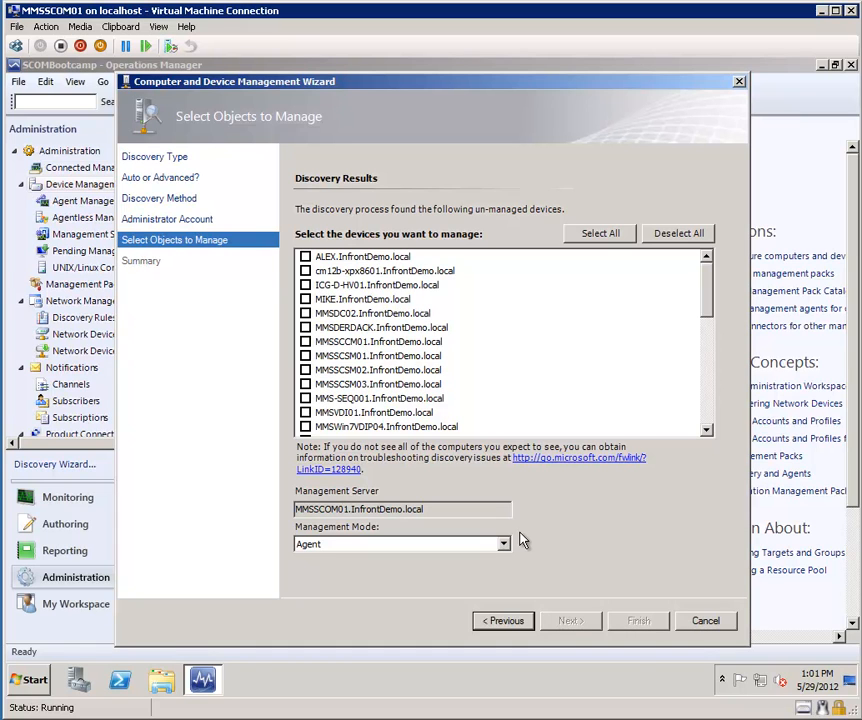
{"action": "mouse_move", "coordinate": [416, 316]}
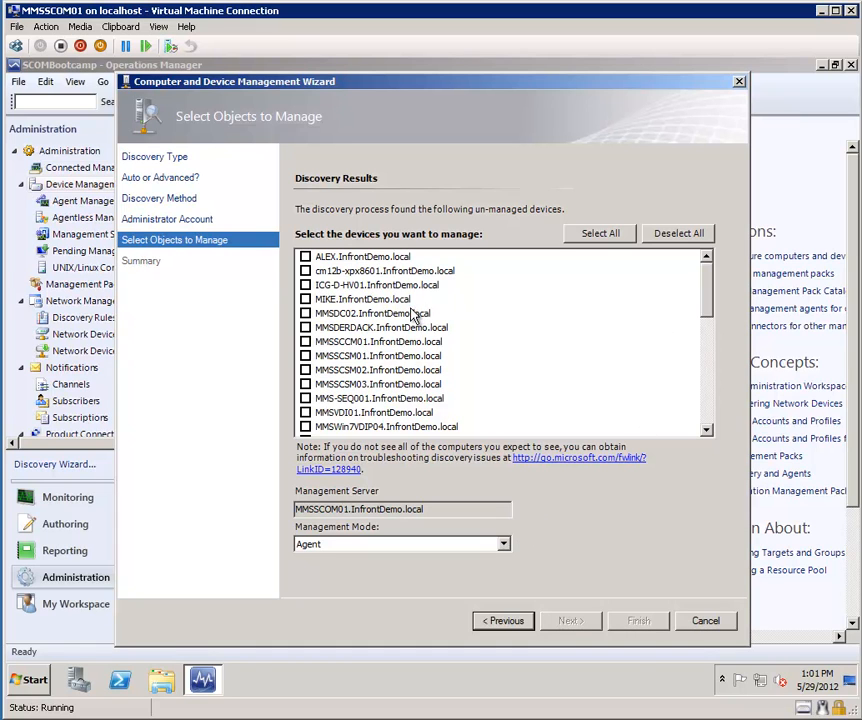
Select IGS-D-HV01, MMSDERDACK, MMSSCCM01, another server and MMSWIN7VDP04 for deployment
{"action": "left_click", "coordinate": [306, 312]}
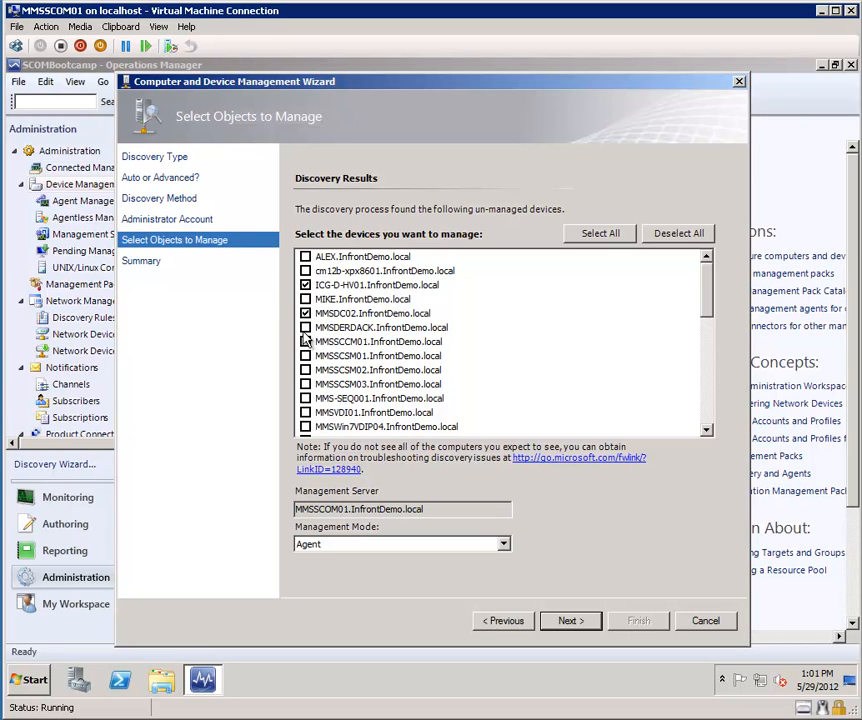
{"action": "left_click", "coordinate": [306, 328]}
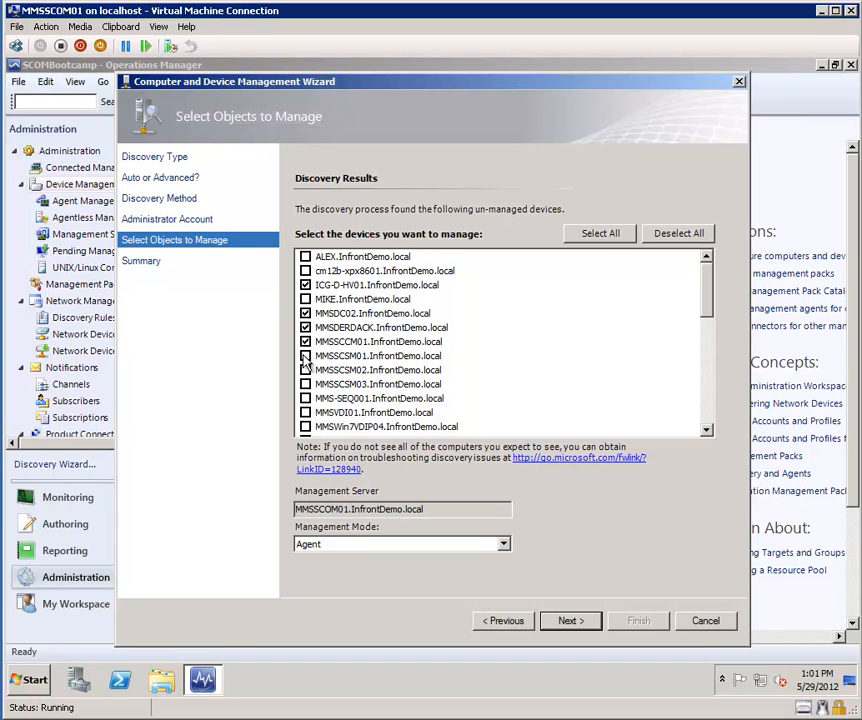
{"action": "left_click", "coordinate": [306, 356]}
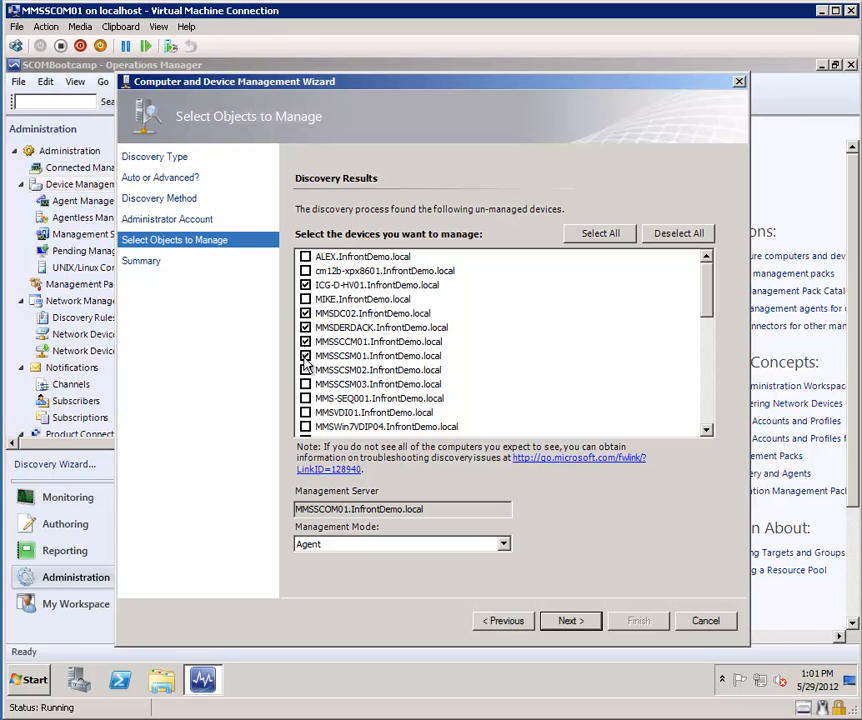
{"action": "left_click", "coordinate": [306, 356]}
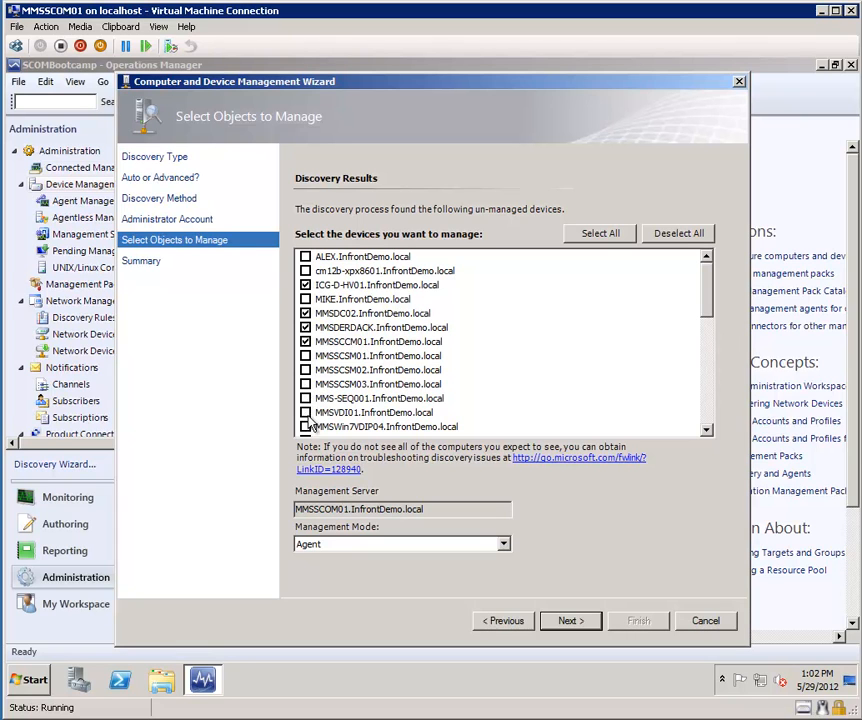
{"action": "left_click", "coordinate": [306, 412]}
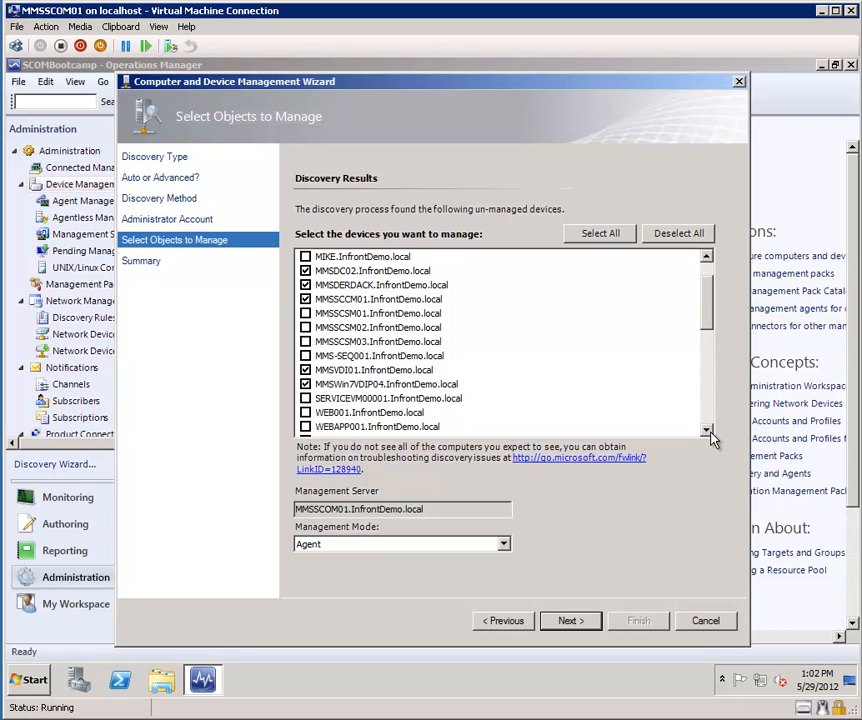
Scroll the Discovery Results and select two WEBAPP computers for deployment
{"action": "scroll", "scroll_direction": "down", "scroll_amount": 3}
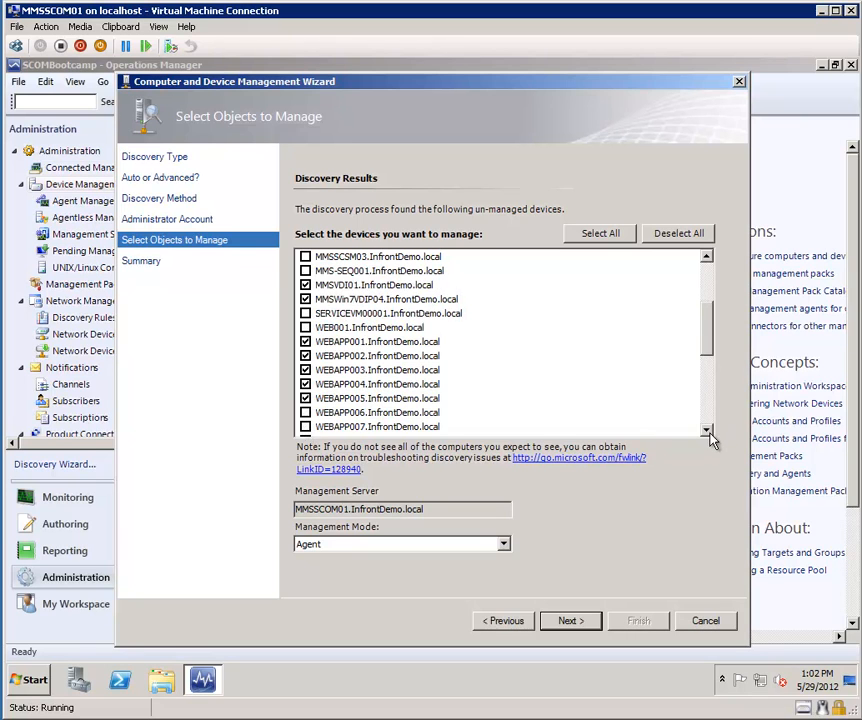
{"action": "scroll", "scroll_direction": "down", "scroll_amount": 3}
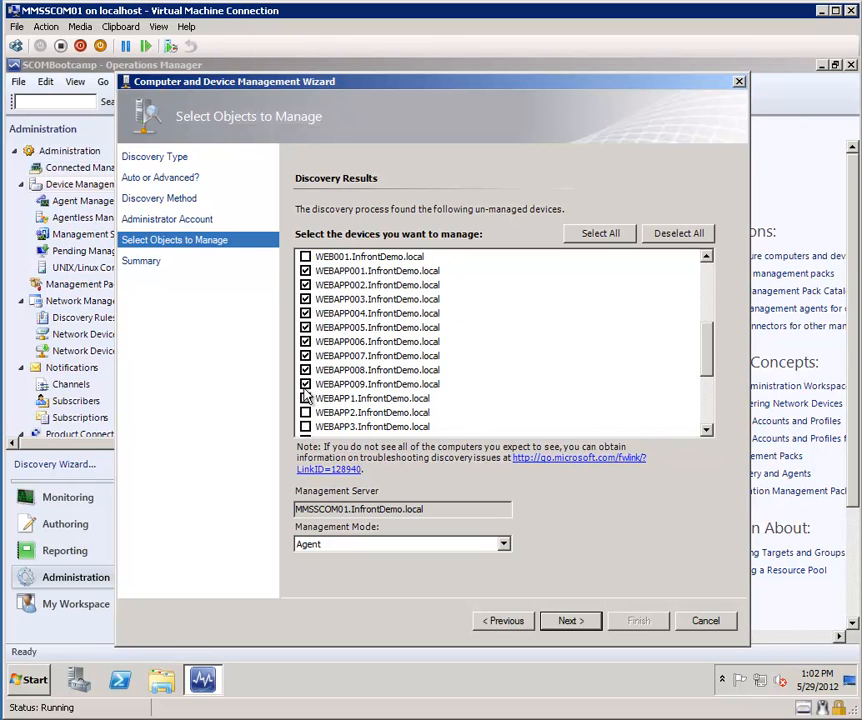
{"action": "left_click", "coordinate": [304, 398]}
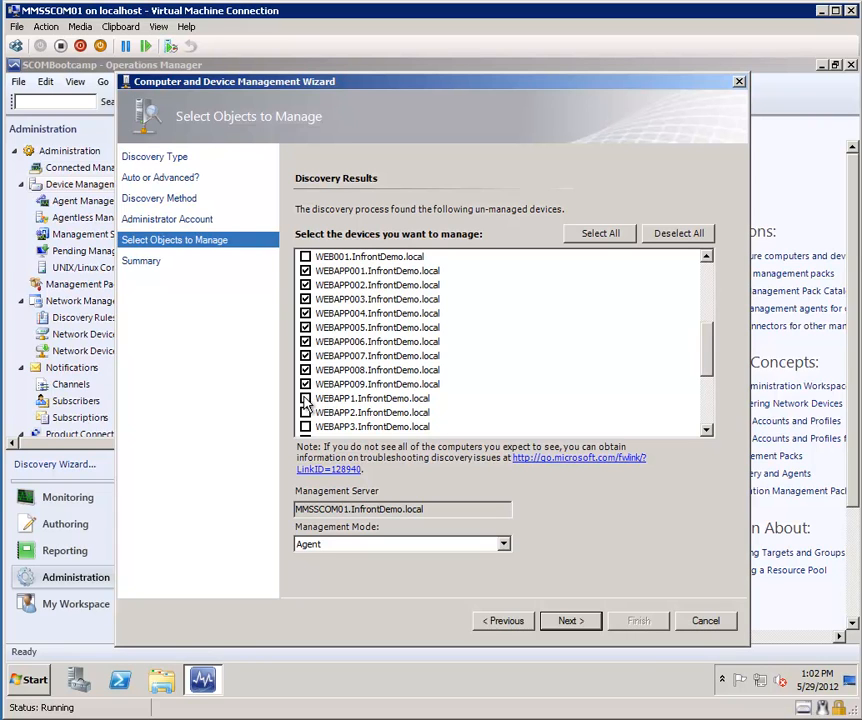
{"action": "left_click", "coordinate": [306, 398]}
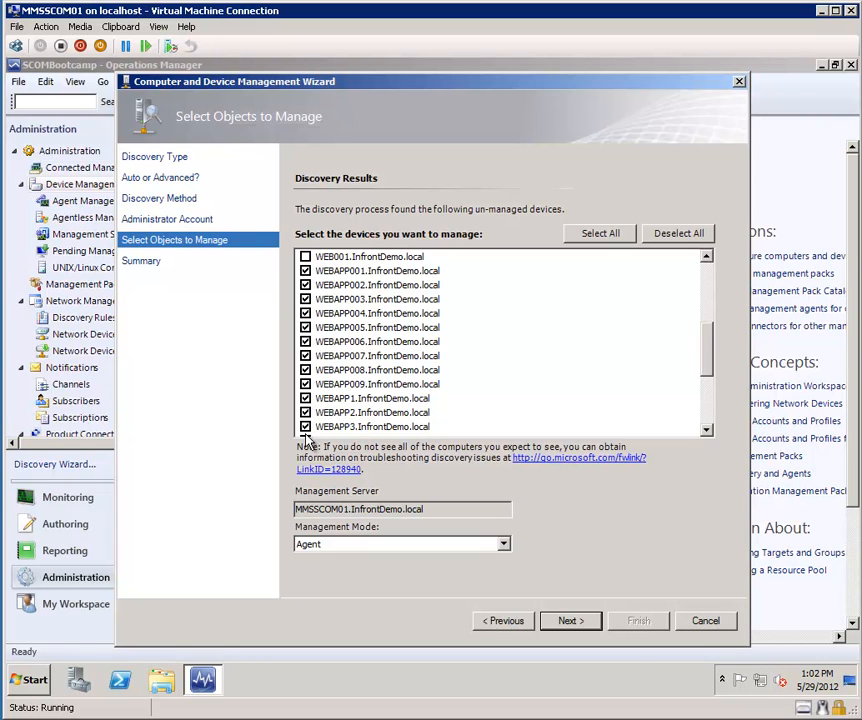
{"action": "scroll", "scroll_direction": "down", "scroll_amount": 3}
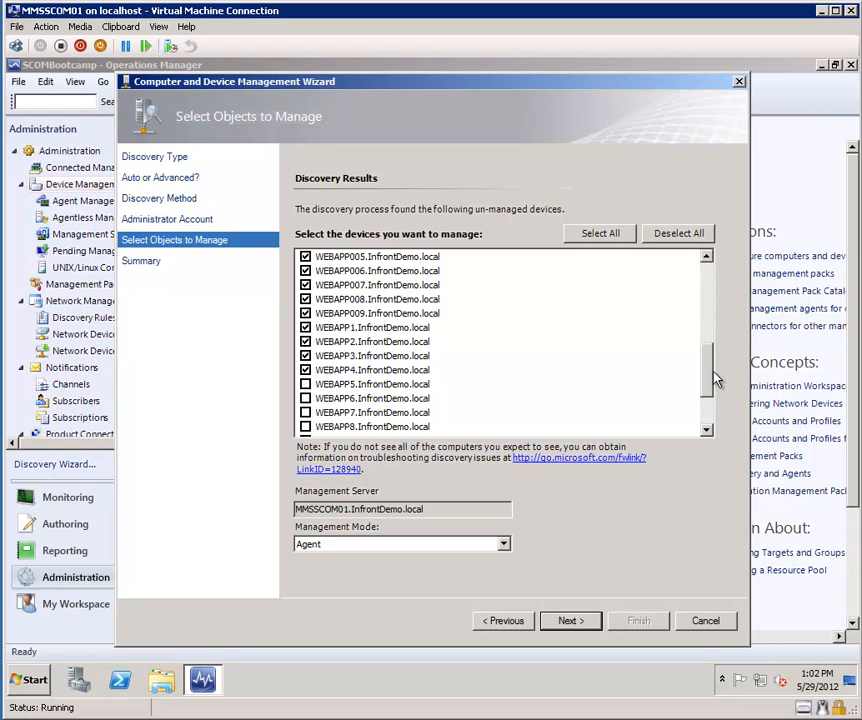
{"action": "scroll", "scroll_direction": "down", "scroll_amount": 3}
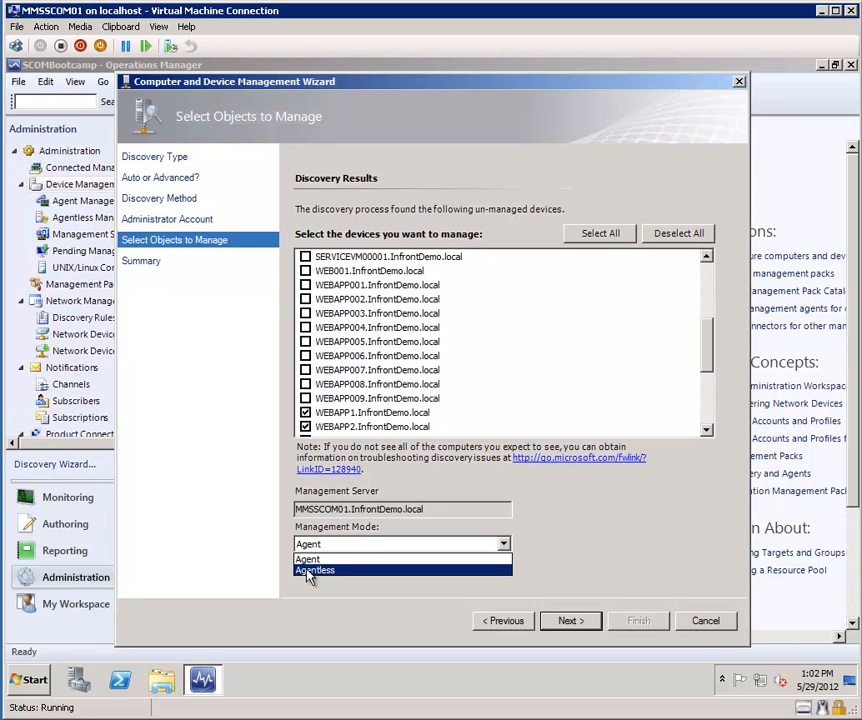
{"action": "mouse_move", "coordinate": [308, 560]}
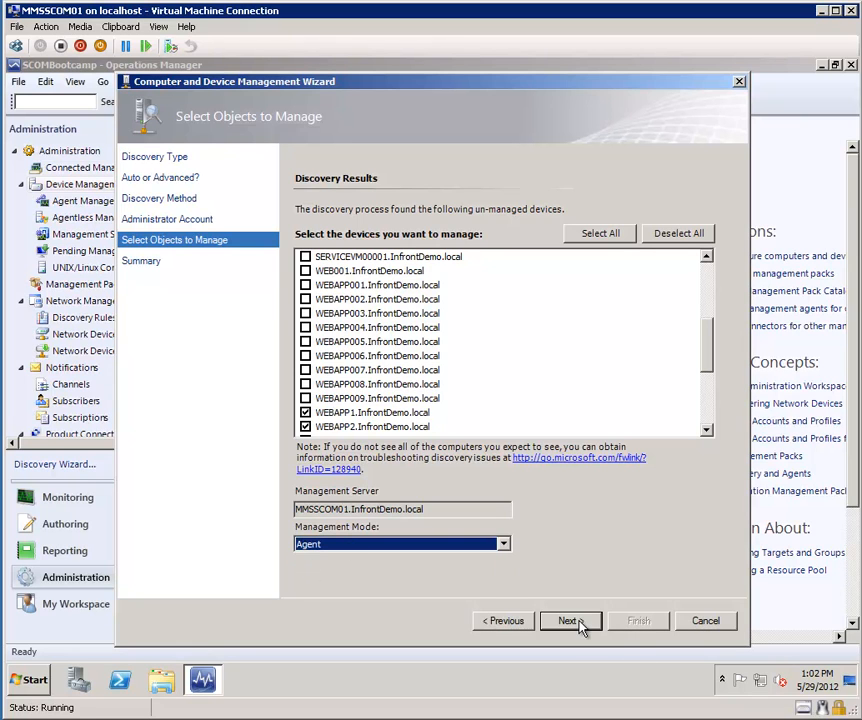
Keep Agent management mode and finish the wizard to deploy agents to the 15 computers
{"action": "left_click", "coordinate": [570, 620]}
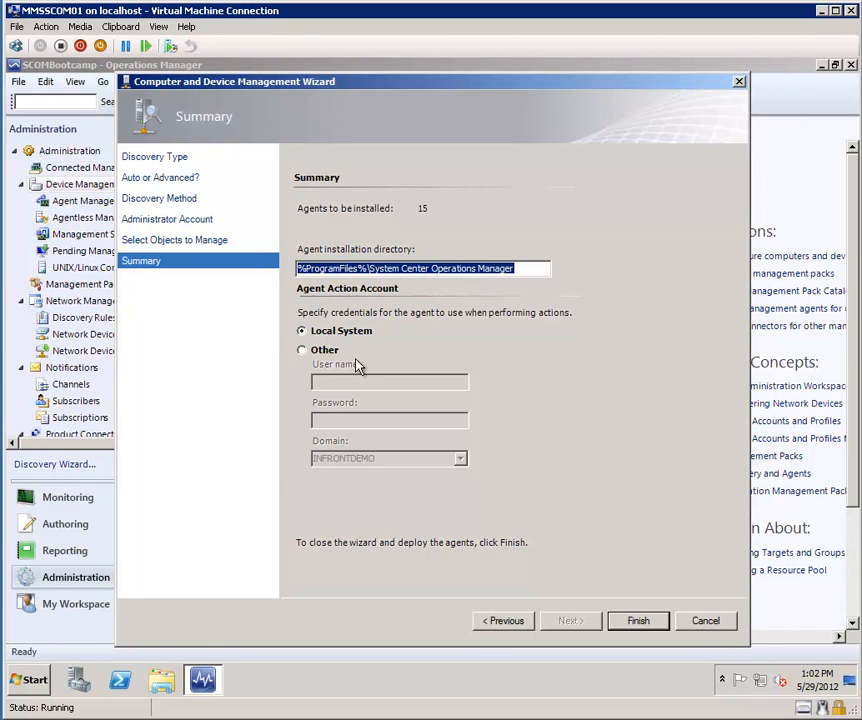
{"action": "mouse_move", "coordinate": [422, 192]}
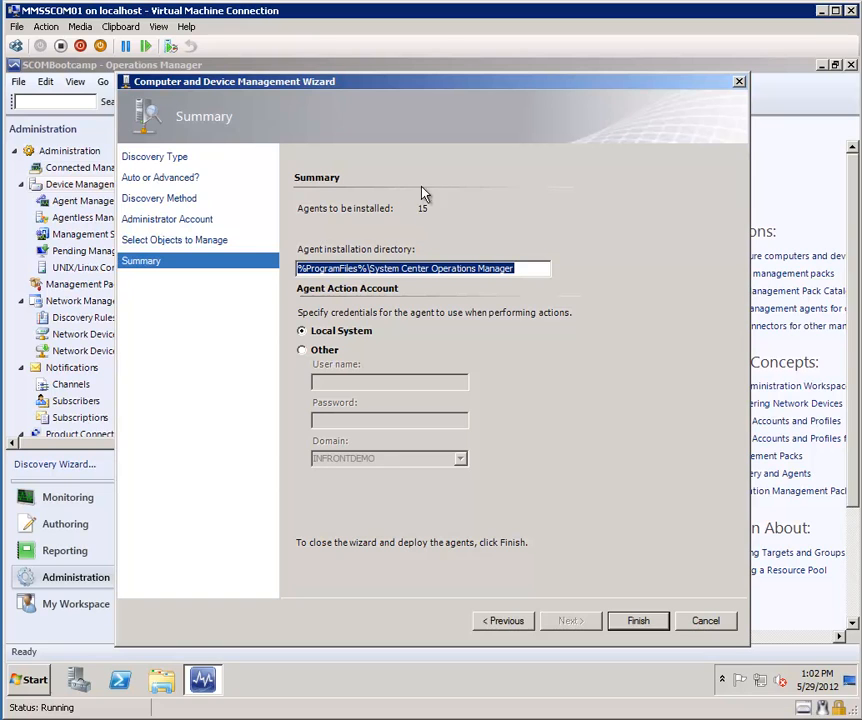
{"action": "left_click", "coordinate": [636, 620]}
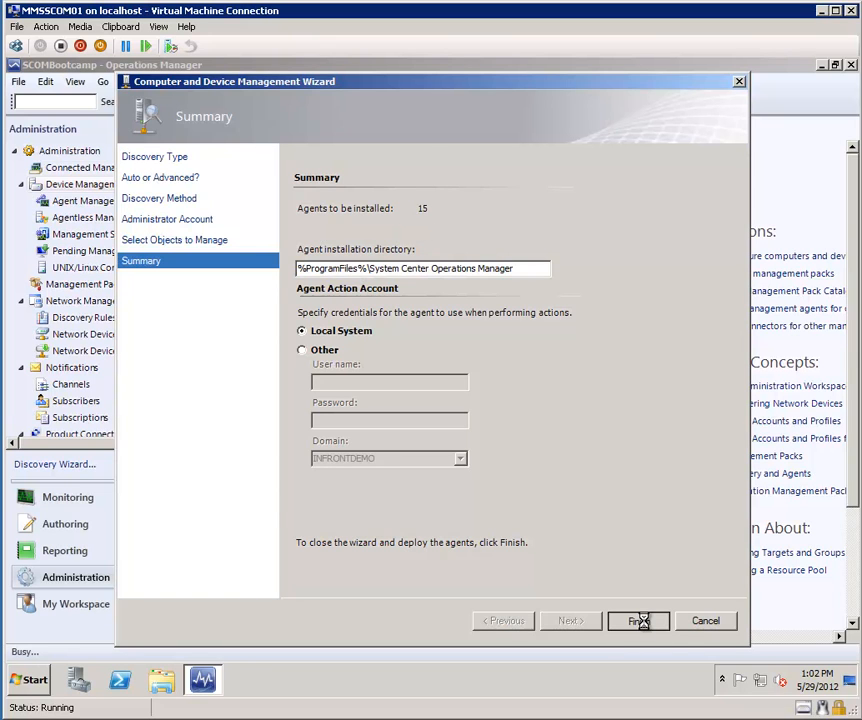
{"action": "left_click", "coordinate": [636, 620]}
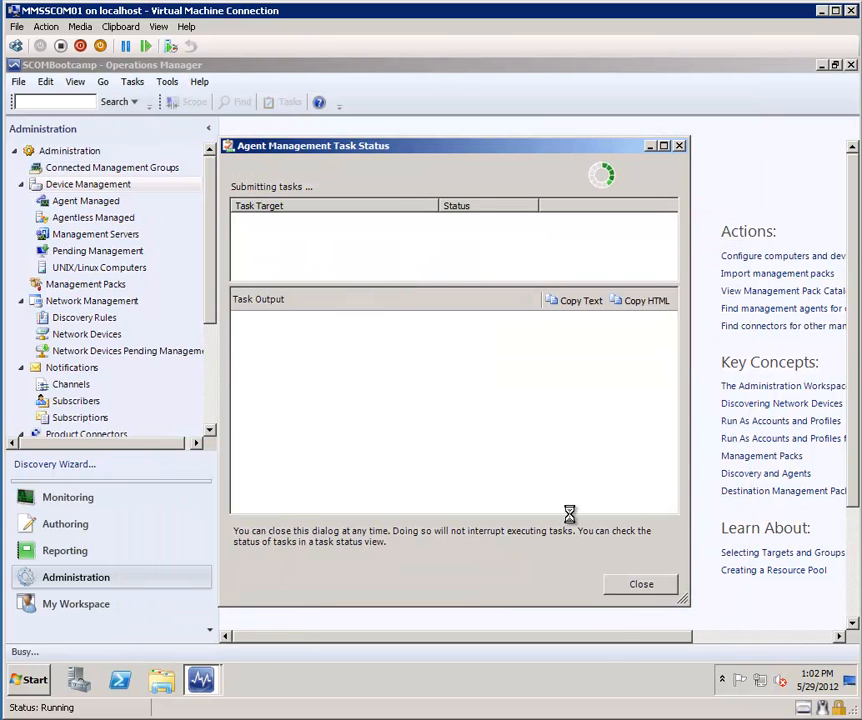
{"action": "mouse_move", "coordinate": [444, 372]}
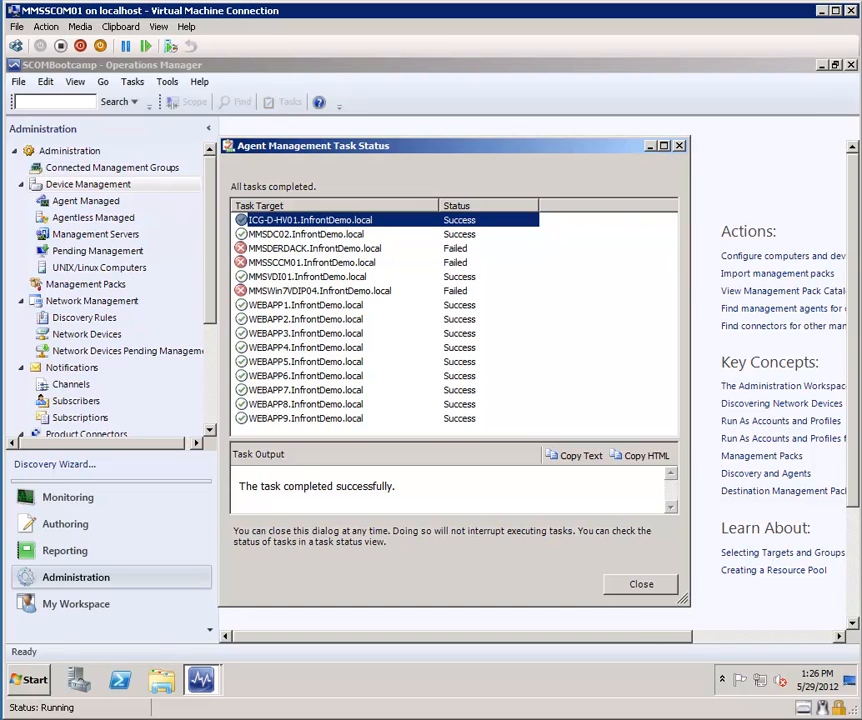
{"action": "mouse_move", "coordinate": [576, 564]}
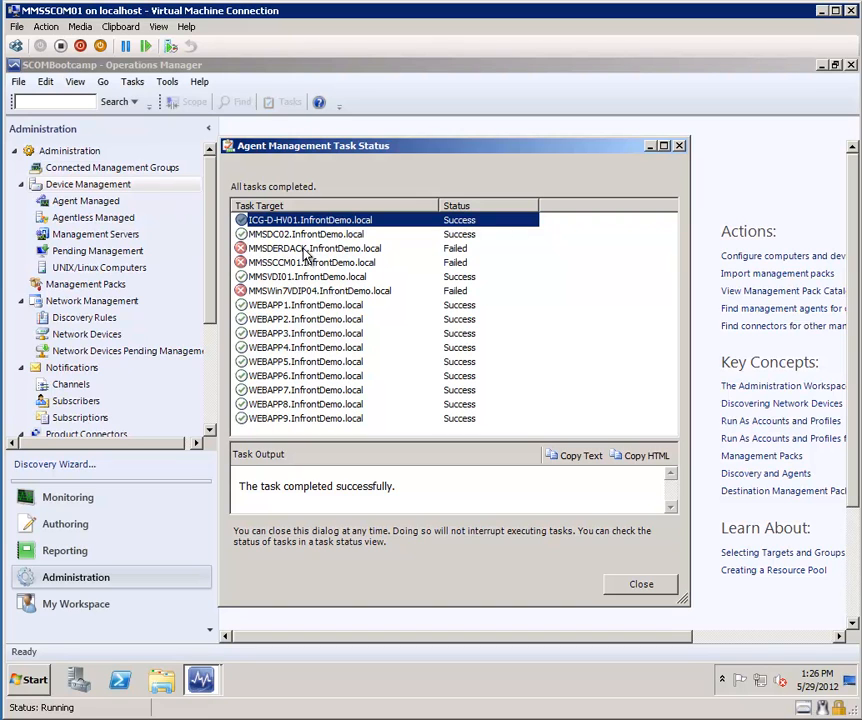
Review the MMSDERDACK failure details (error 80070643, log path) and close the task status
{"action": "left_click", "coordinate": [312, 248]}
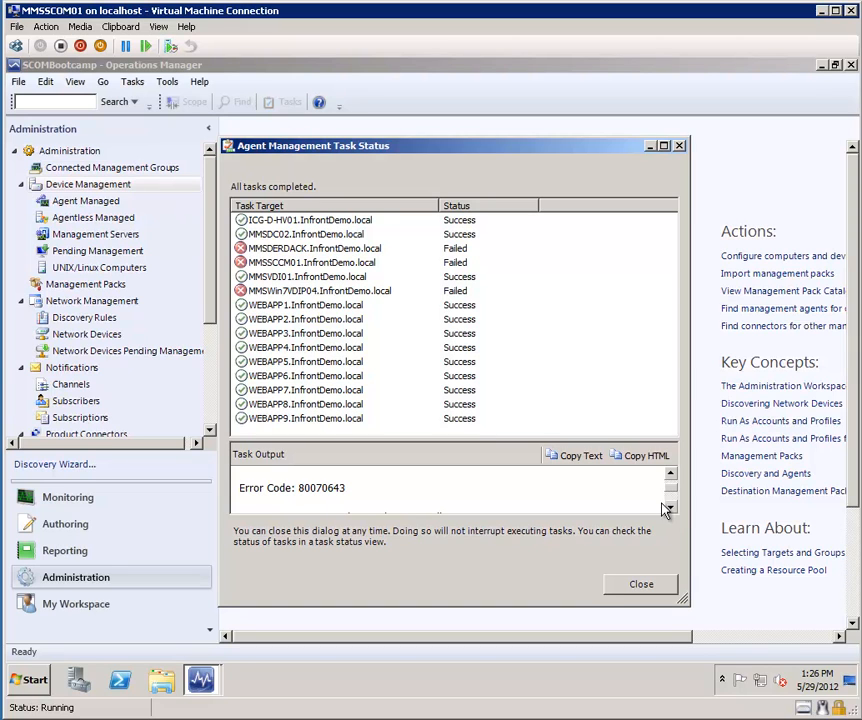
{"action": "mouse_move", "coordinate": [684, 496]}
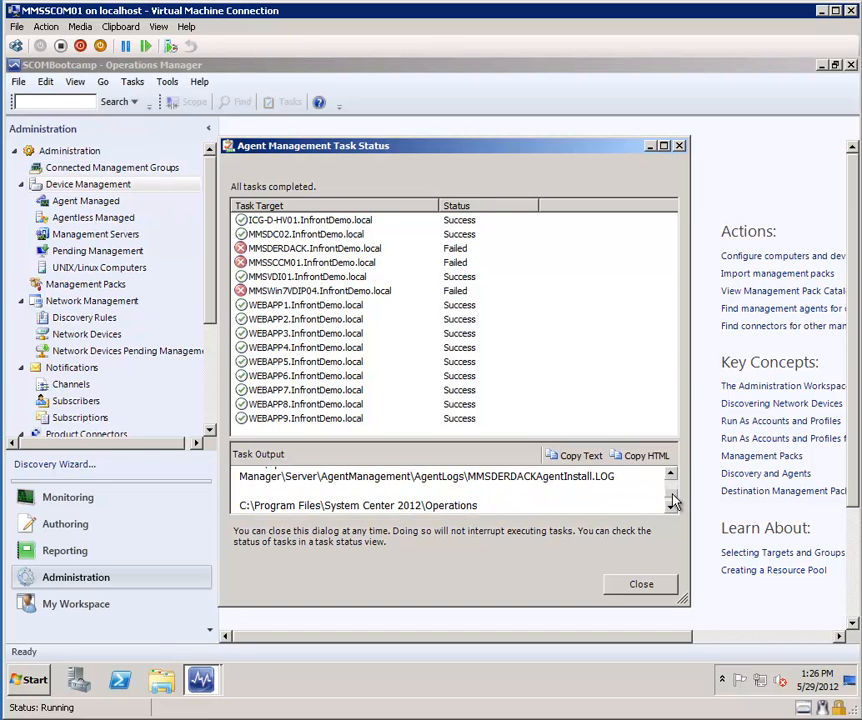
{"action": "mouse_move", "coordinate": [650, 480]}
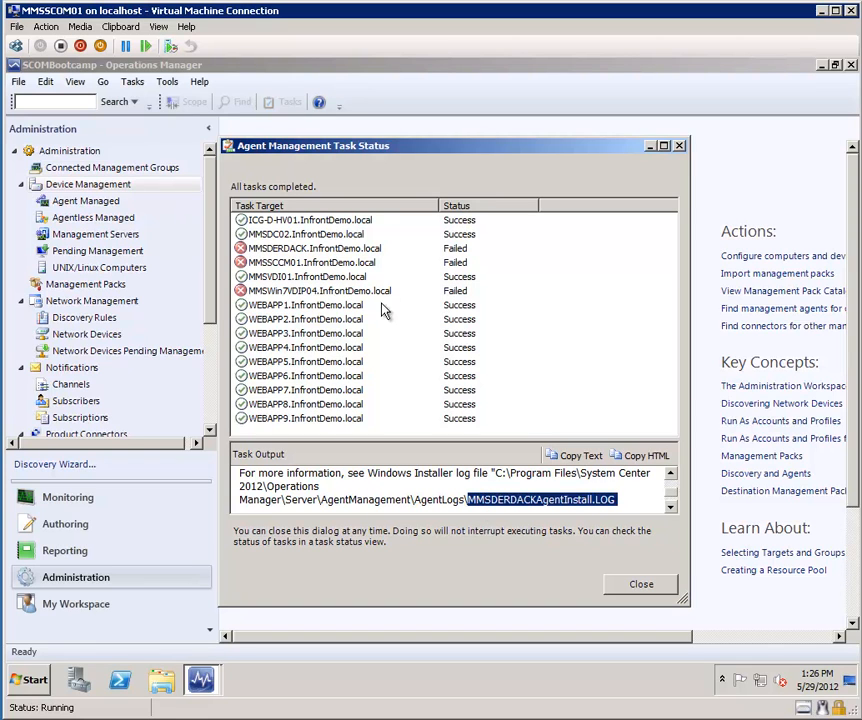
{"action": "mouse_move", "coordinate": [600, 620]}
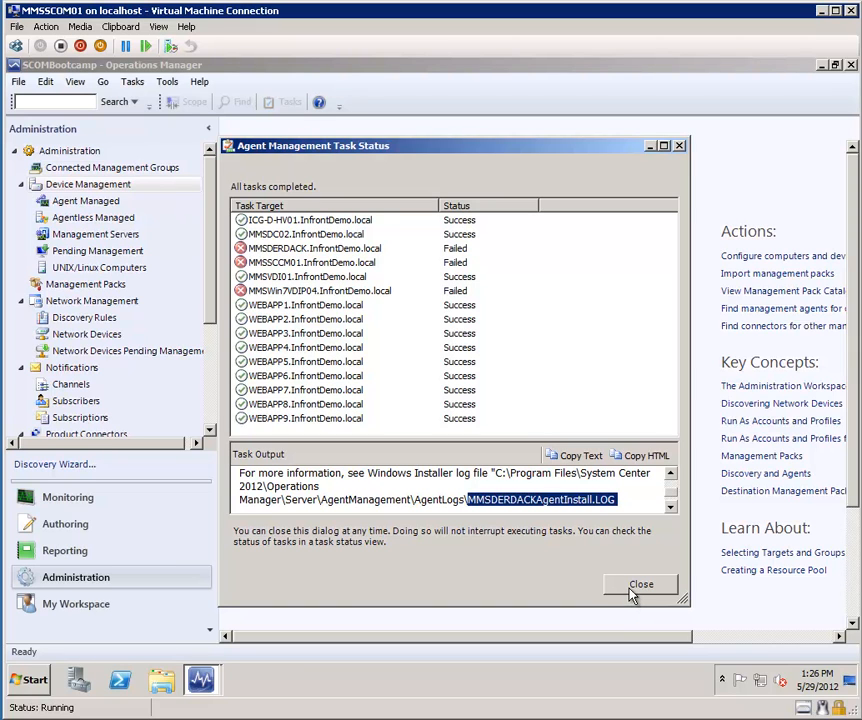
{"action": "left_click", "coordinate": [640, 584]}
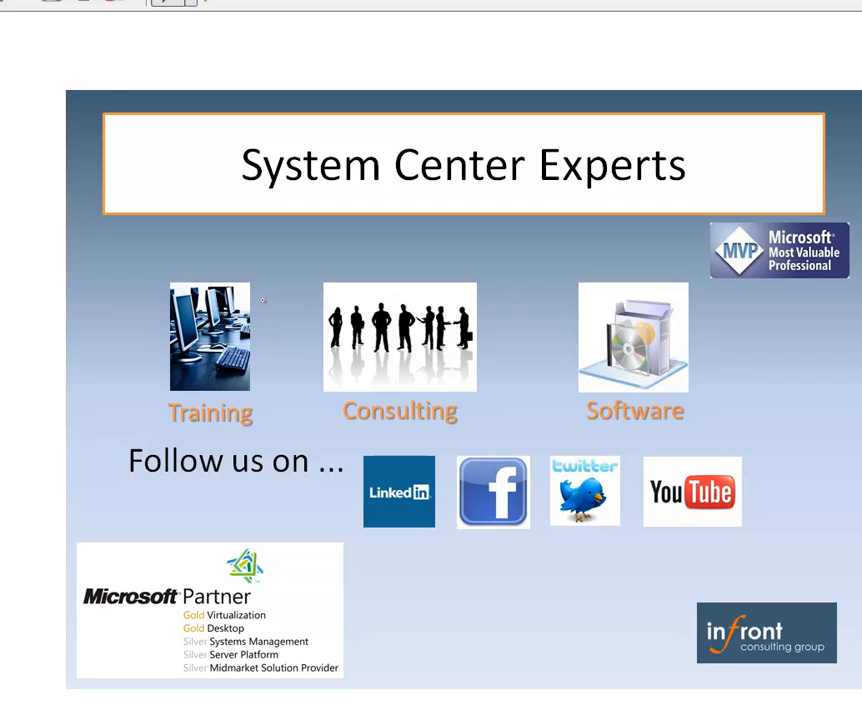
{"action": "mouse_move", "coordinate": [344, 398]}
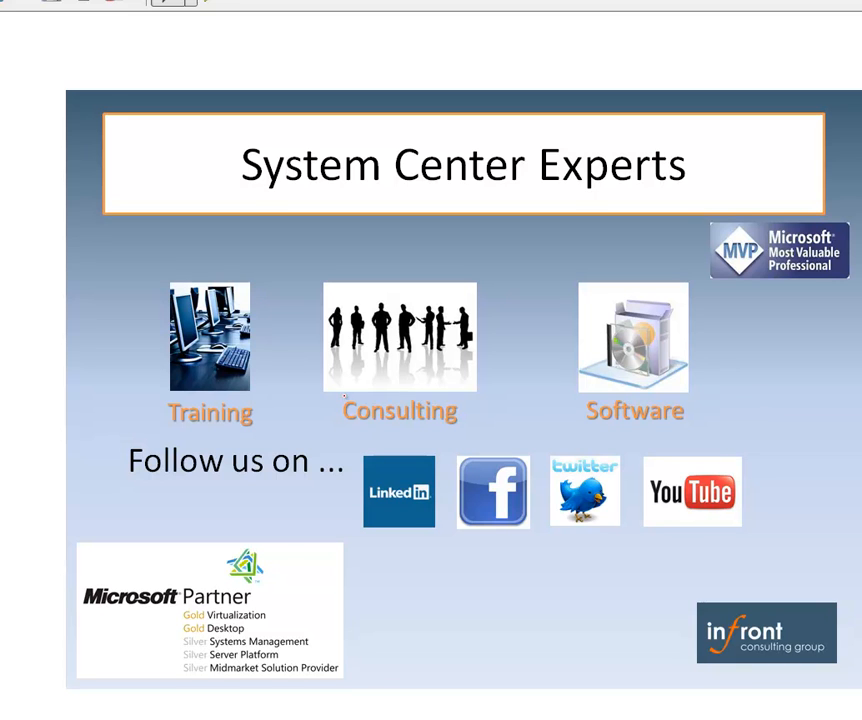